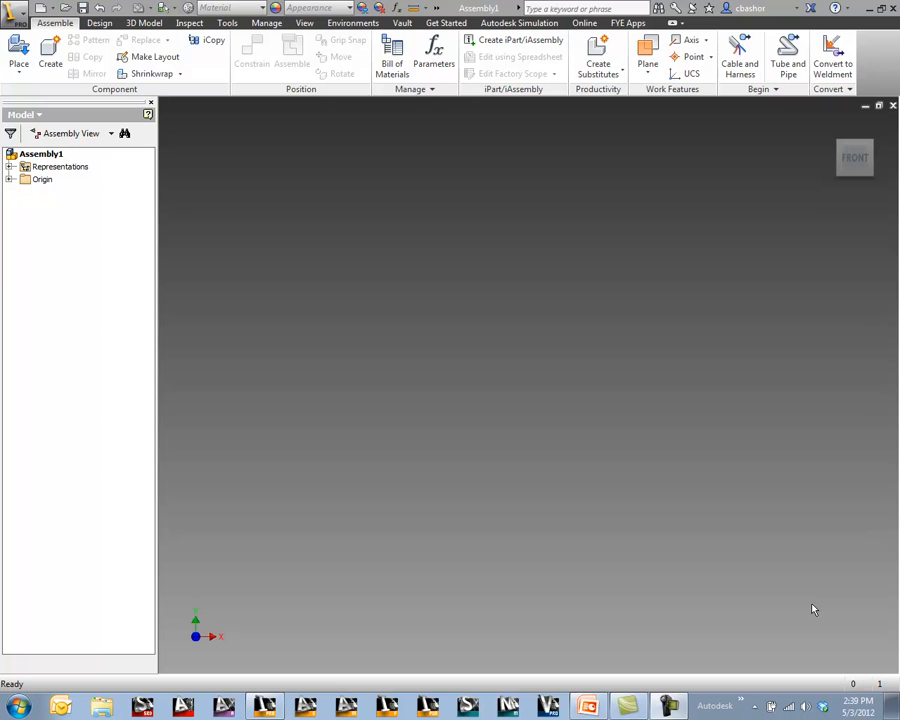
pyautogui.moveTo(490, 320)
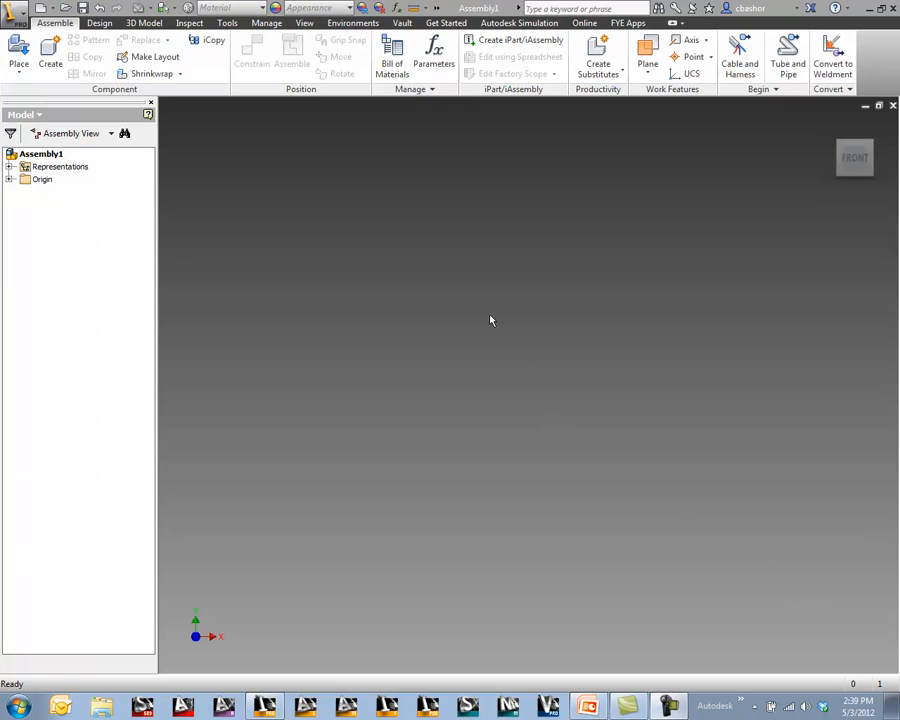
# Show the Manage tools with the Point Cloud panel above the empty Assembly1
pyautogui.click(268, 22)
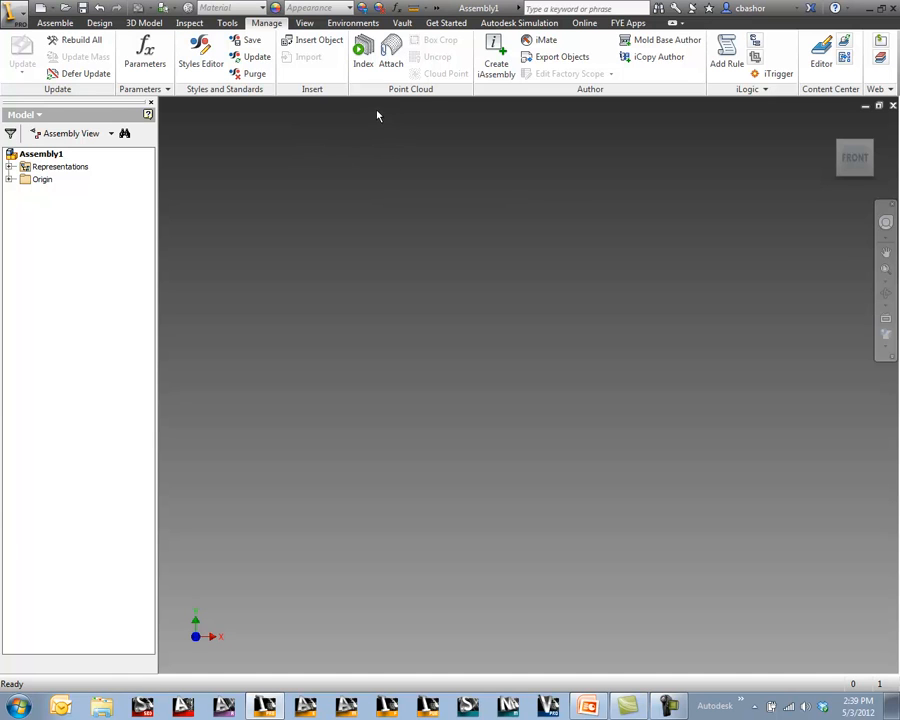
pyautogui.moveTo(432, 112)
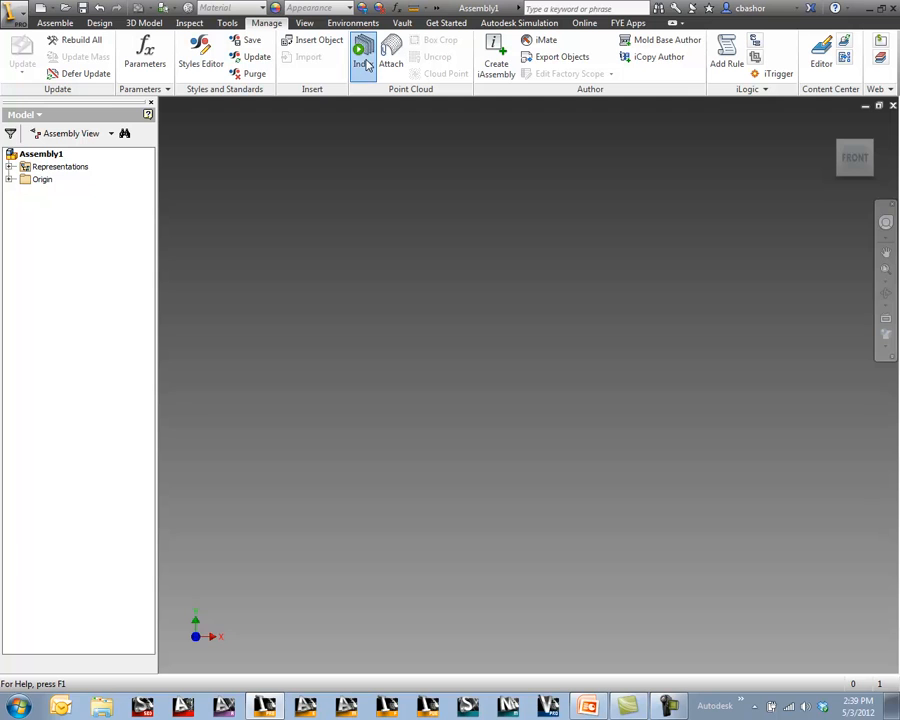
# Index the Facility Scanning - Point Cloud.asc file from the PCD folder
pyautogui.click(364, 56)
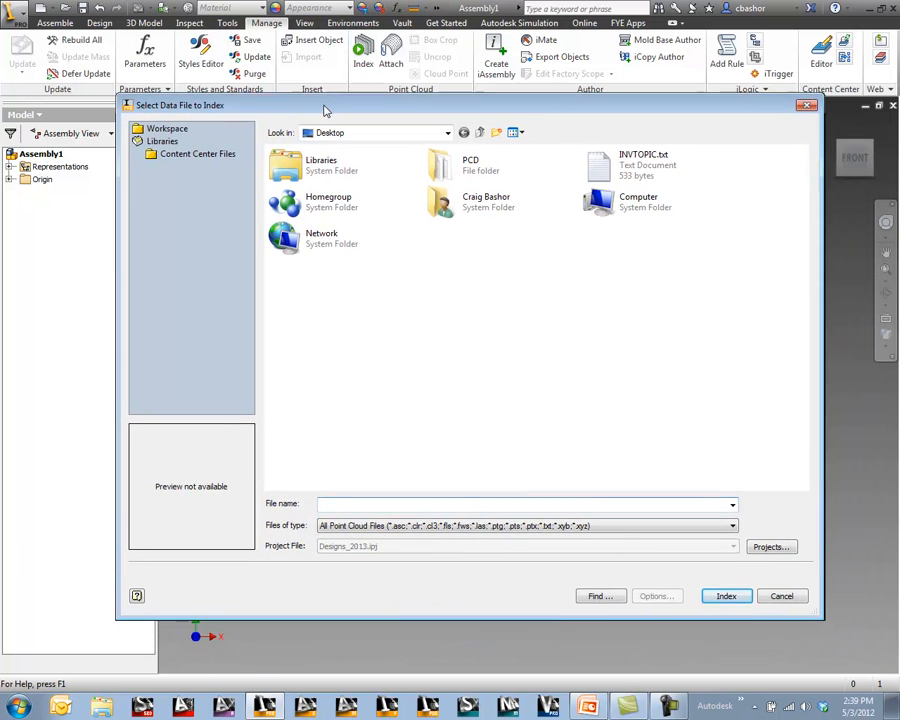
pyautogui.click(728, 520)
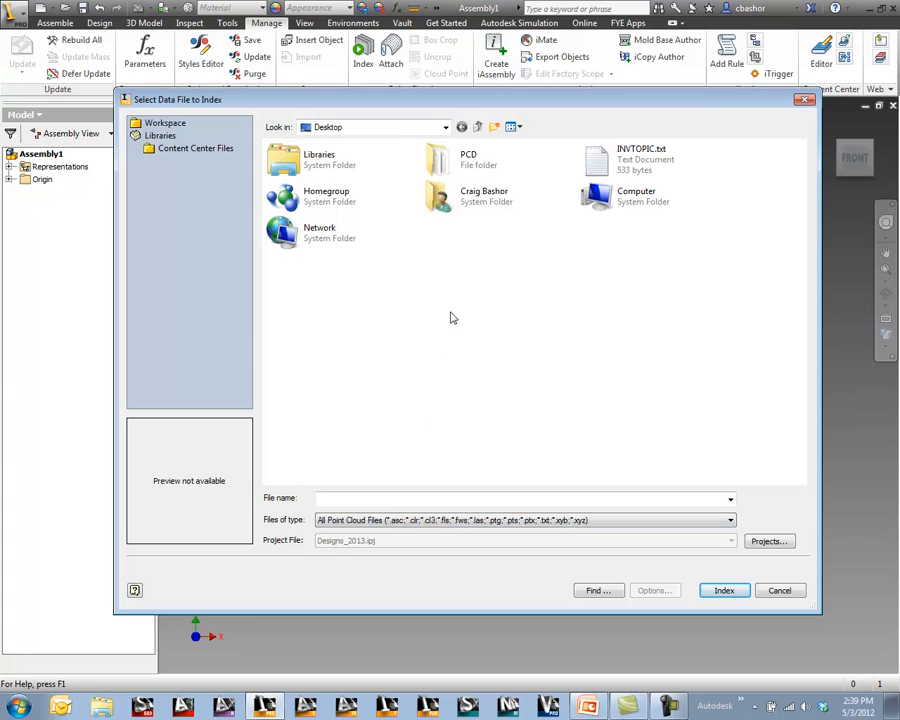
pyautogui.doubleClick(466, 160)
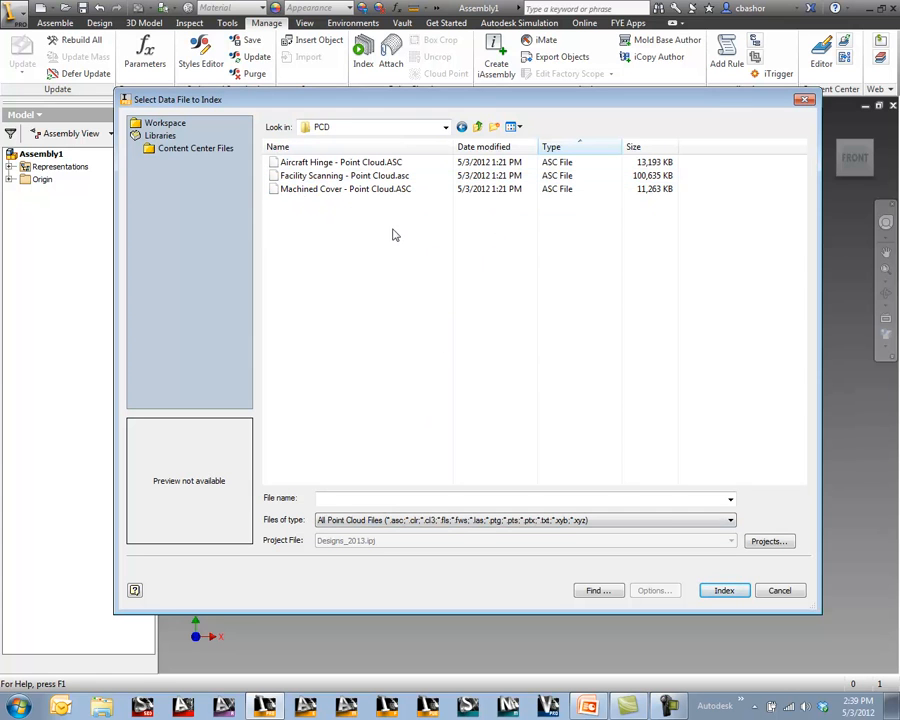
pyautogui.click(344, 176)
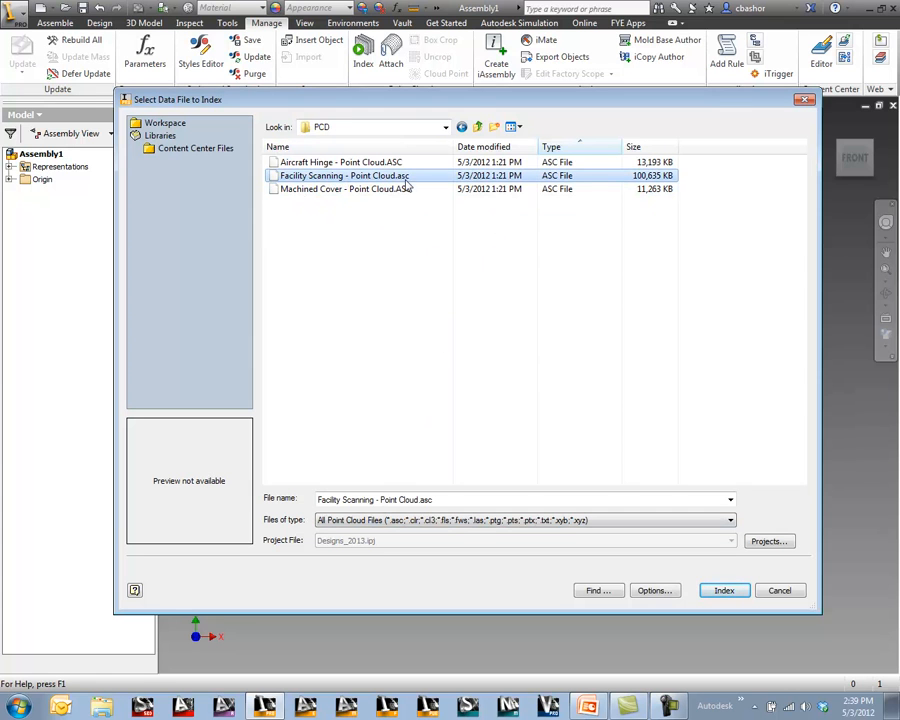
pyautogui.moveTo(654, 520)
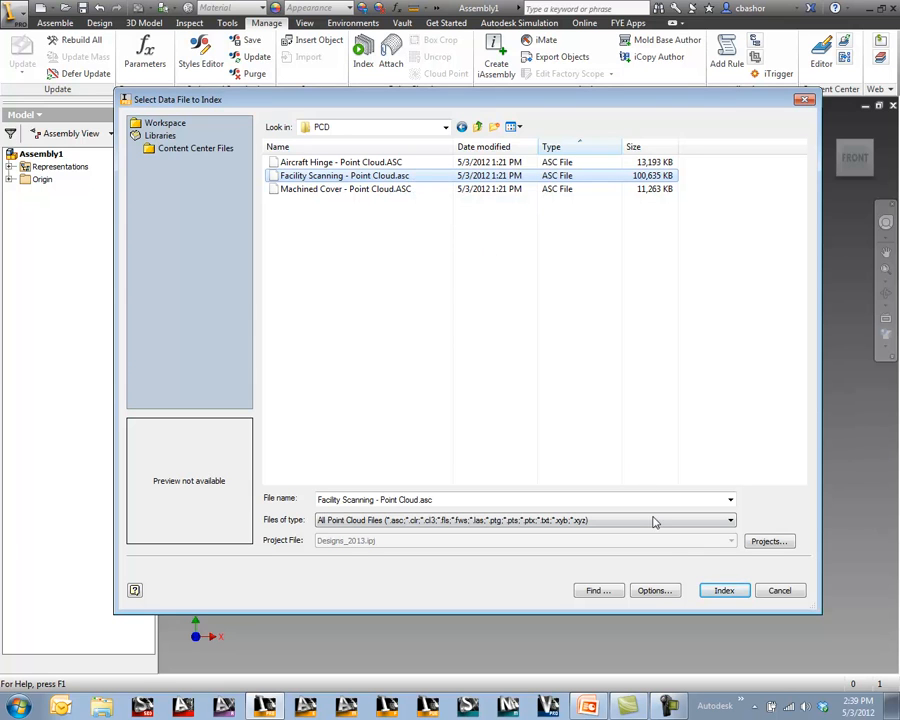
pyautogui.click(724, 590)
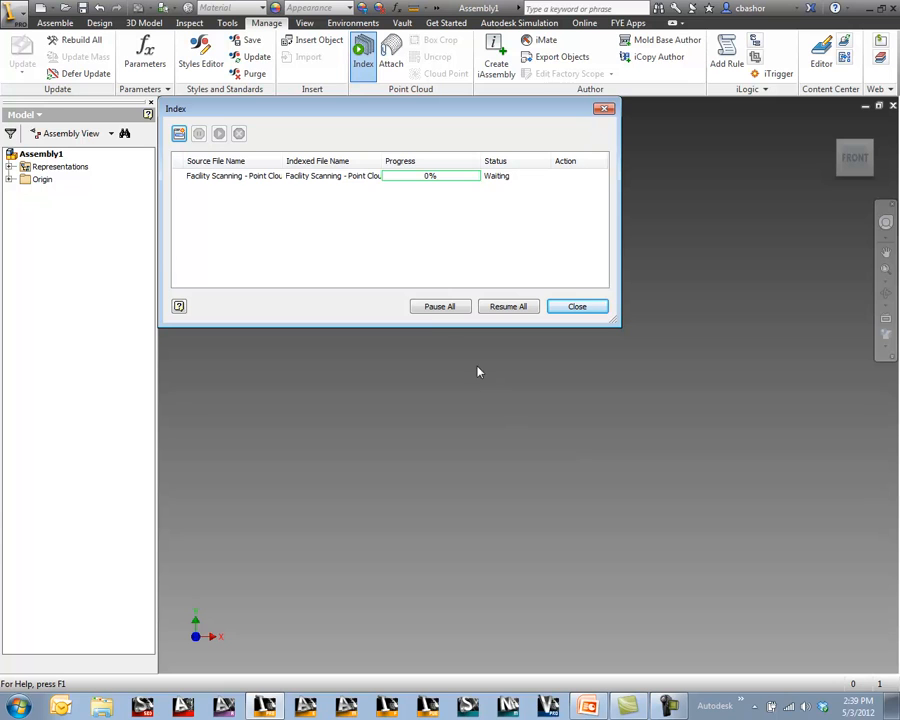
pyautogui.moveTo(432, 178)
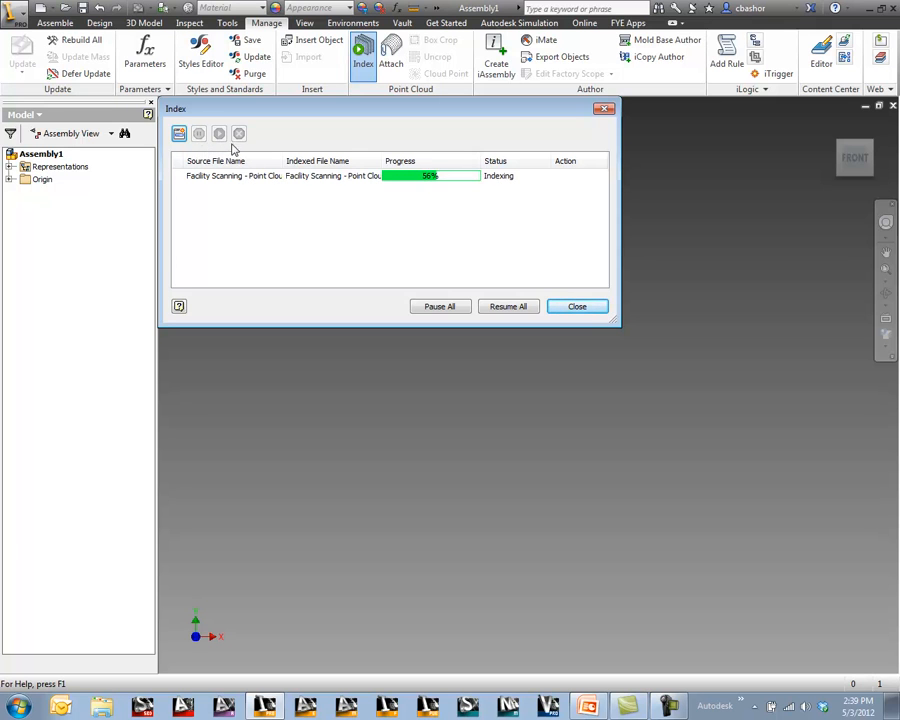
pyautogui.moveTo(180, 134)
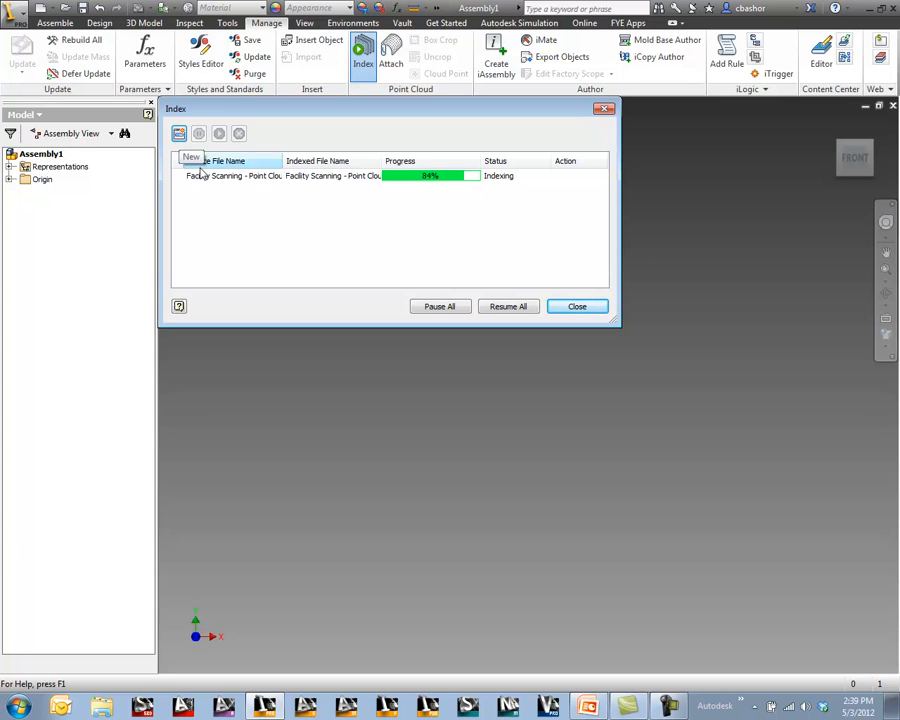
pyautogui.moveTo(400, 180)
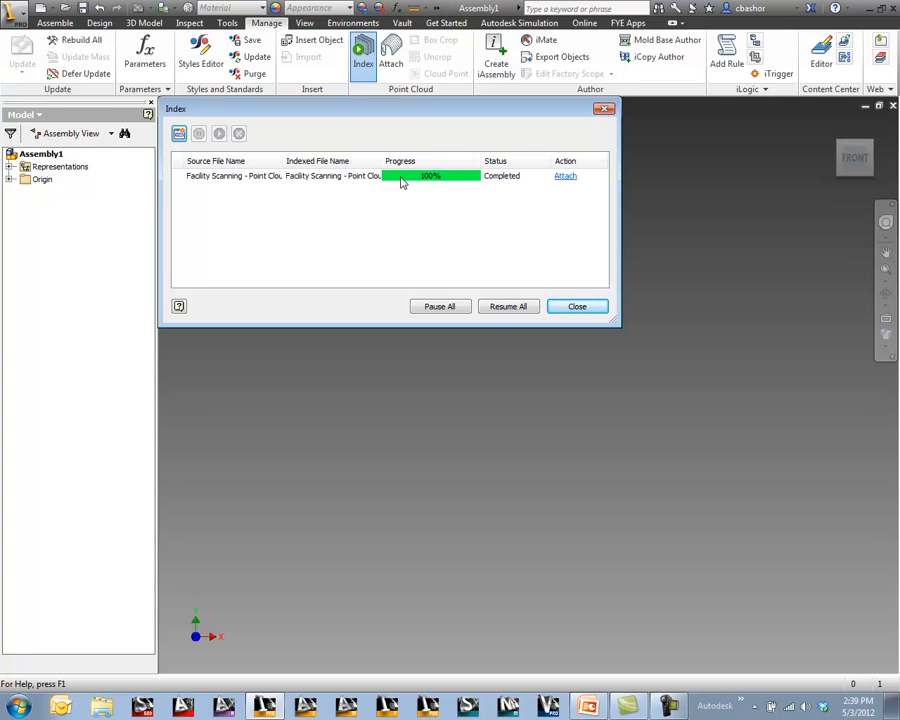
# Attach the freshly indexed Facility Scanning point cloud once indexing reaches 100%
pyautogui.click(576, 306)
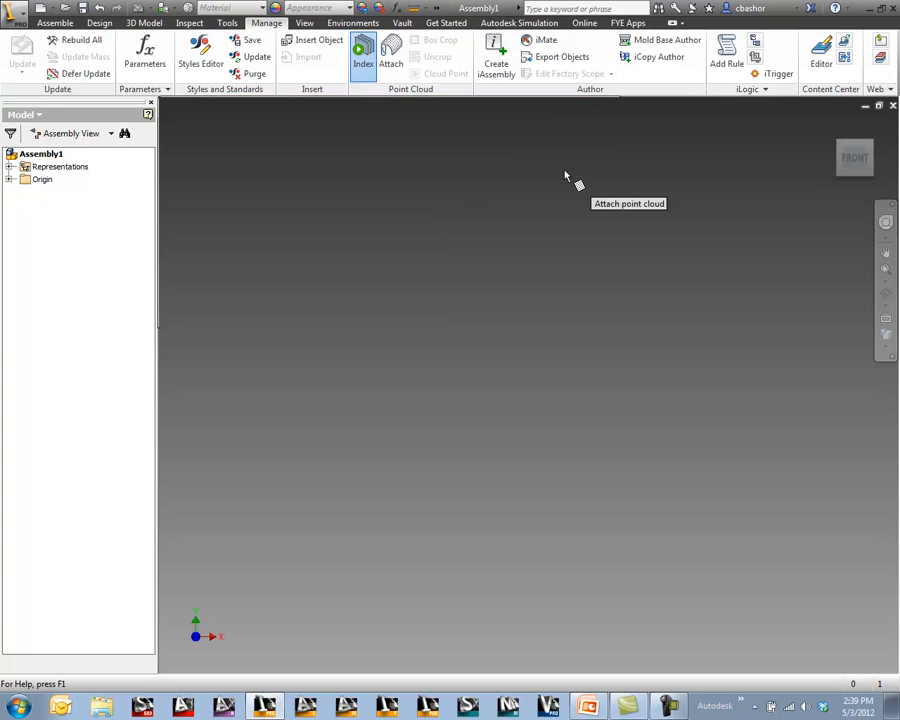
# Place the point cloud in the assembly with default offsets, zero rotation and scale 1.000
pyautogui.click(390, 56)
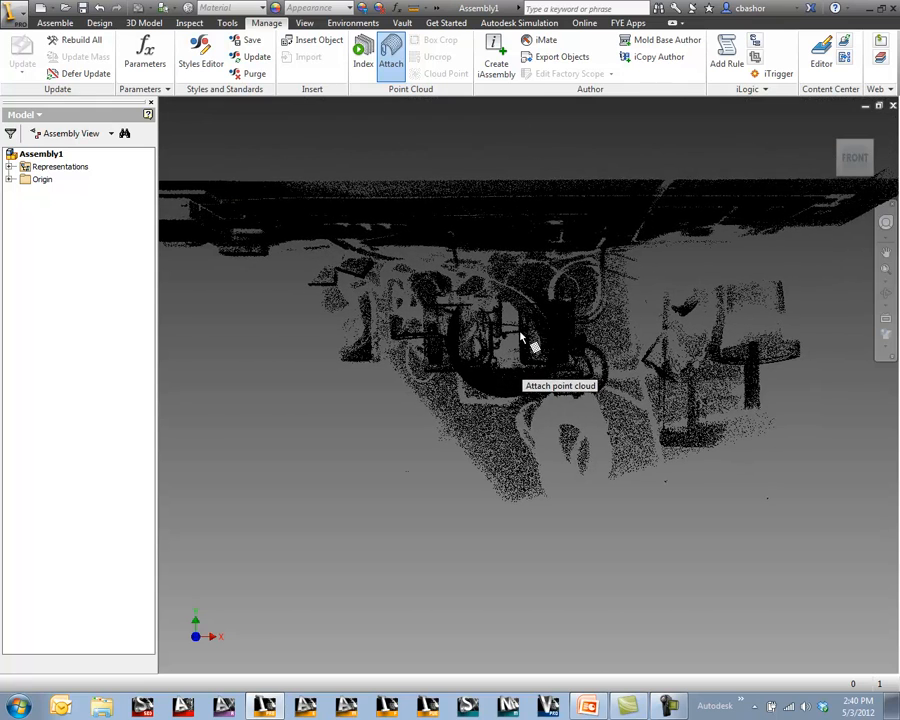
pyautogui.click(390, 56)
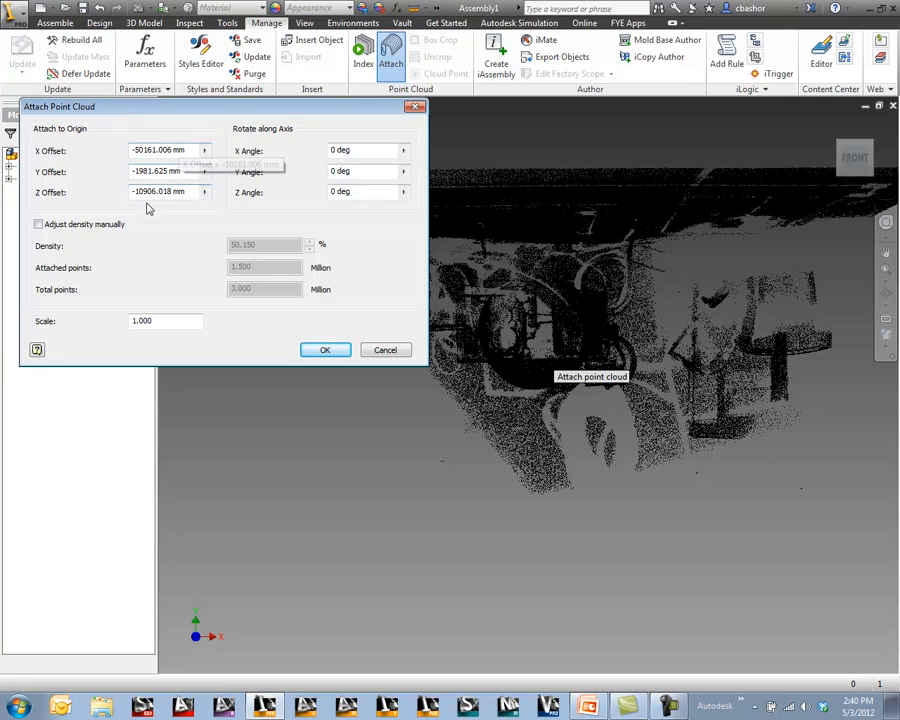
pyautogui.moveTo(188, 194)
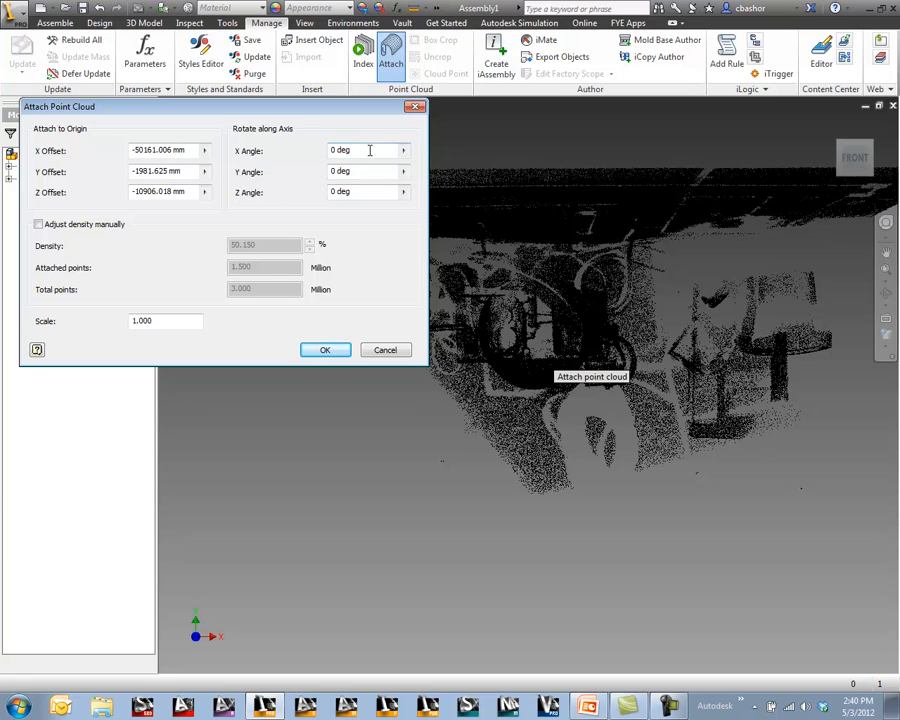
pyautogui.moveTo(356, 218)
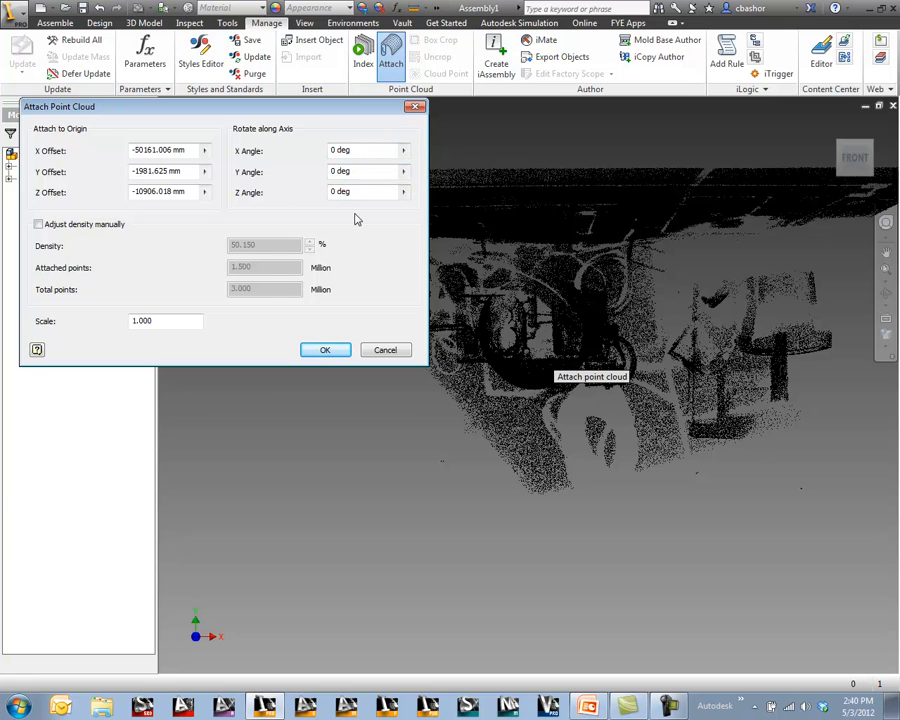
pyautogui.moveTo(258, 352)
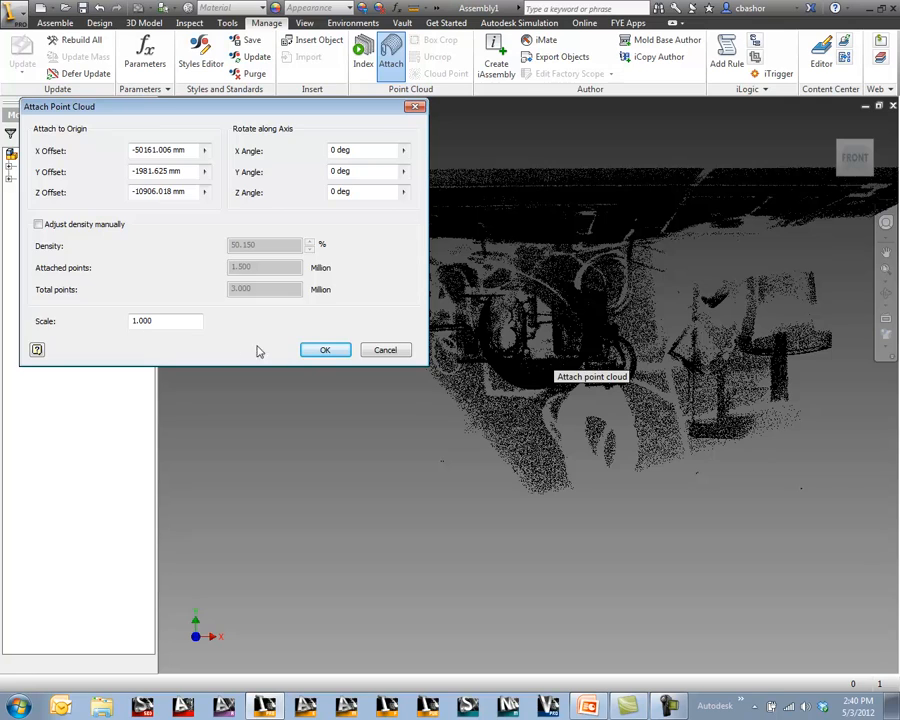
pyautogui.click(324, 348)
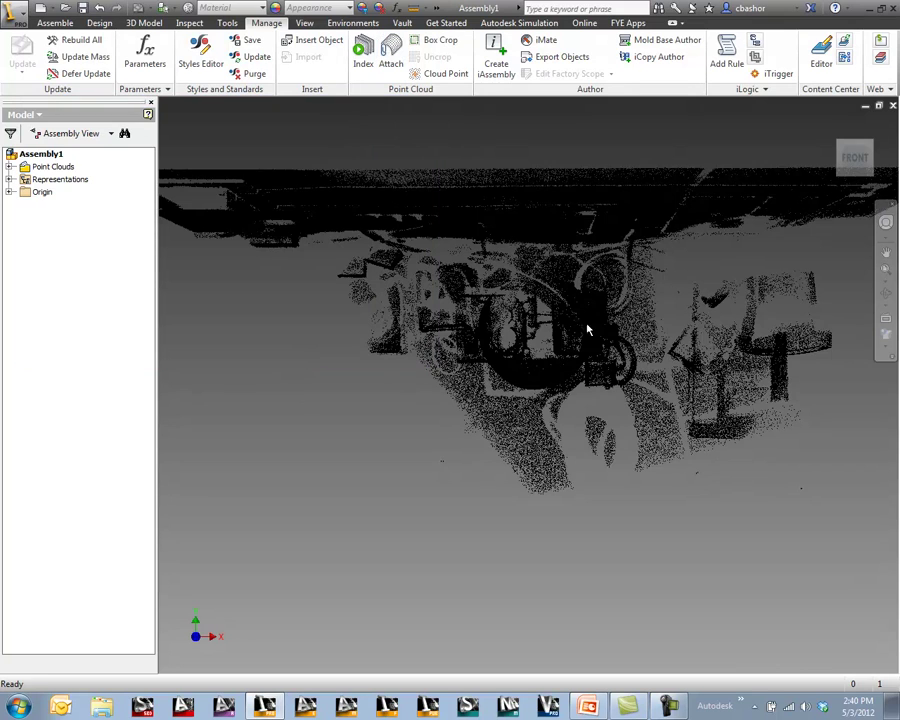
# Orbit the scan upright and reopen the attached point cloud's options from the Point Clouds folder
pyautogui.moveTo(588, 330); pyautogui.dragTo(532, 348)
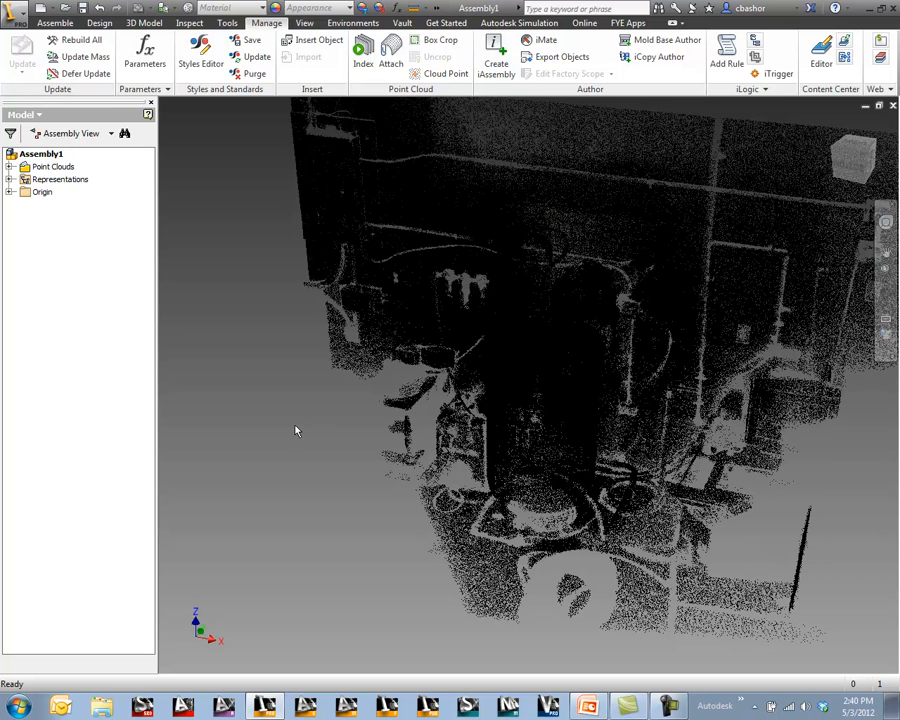
pyautogui.moveTo(210, 324)
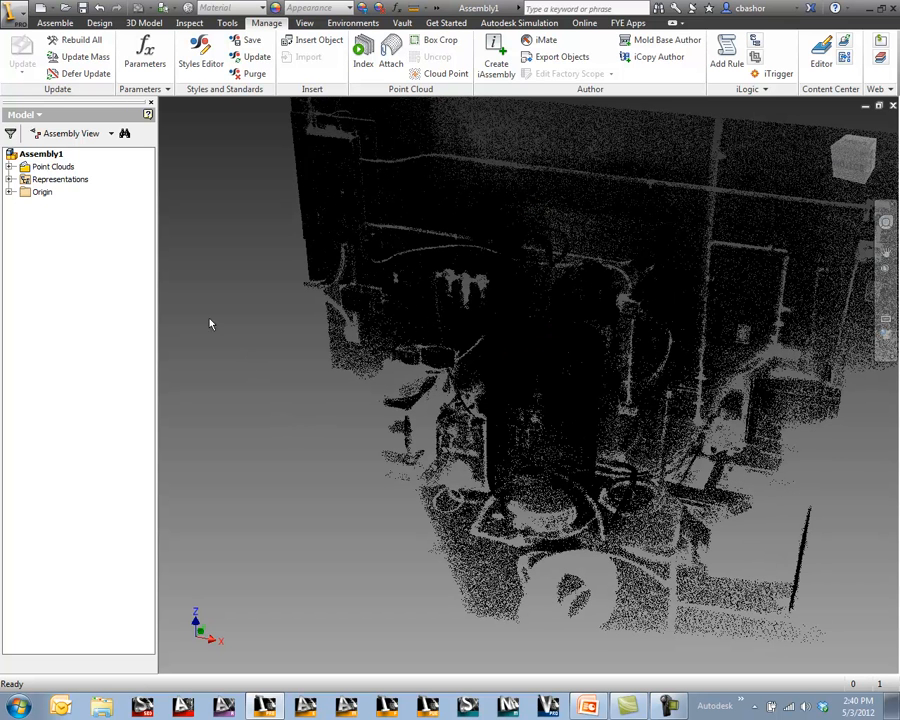
pyautogui.click(52, 166)
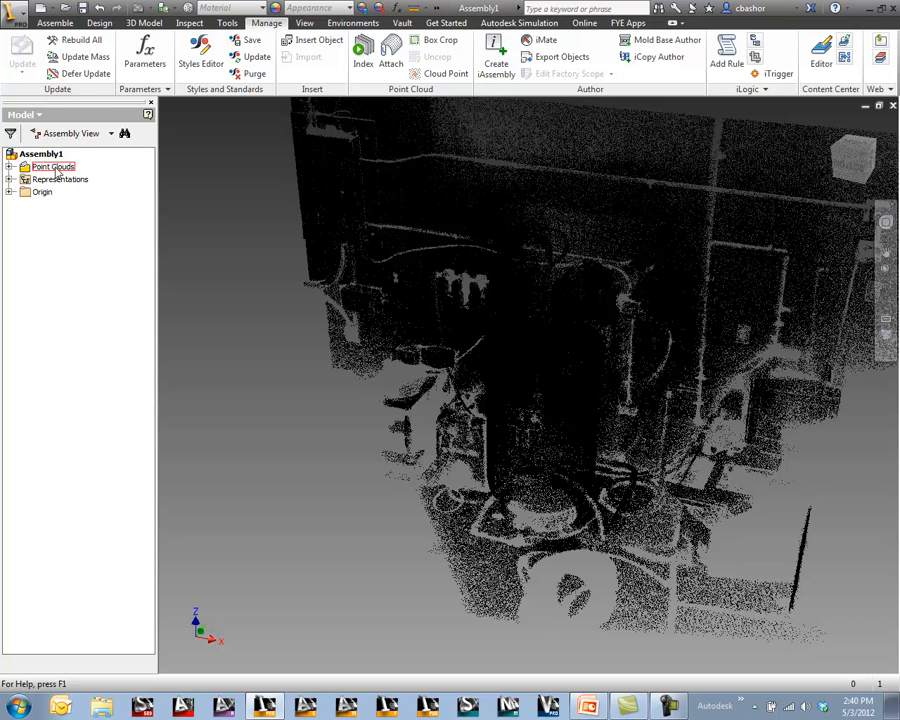
pyautogui.click(16, 166)
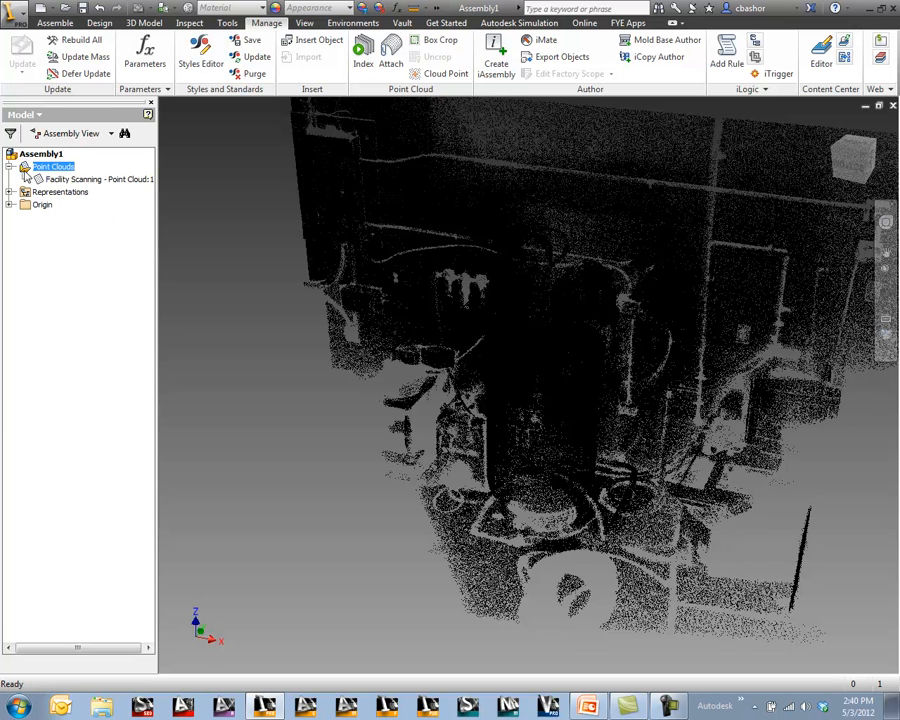
pyautogui.rightClick(56, 180)
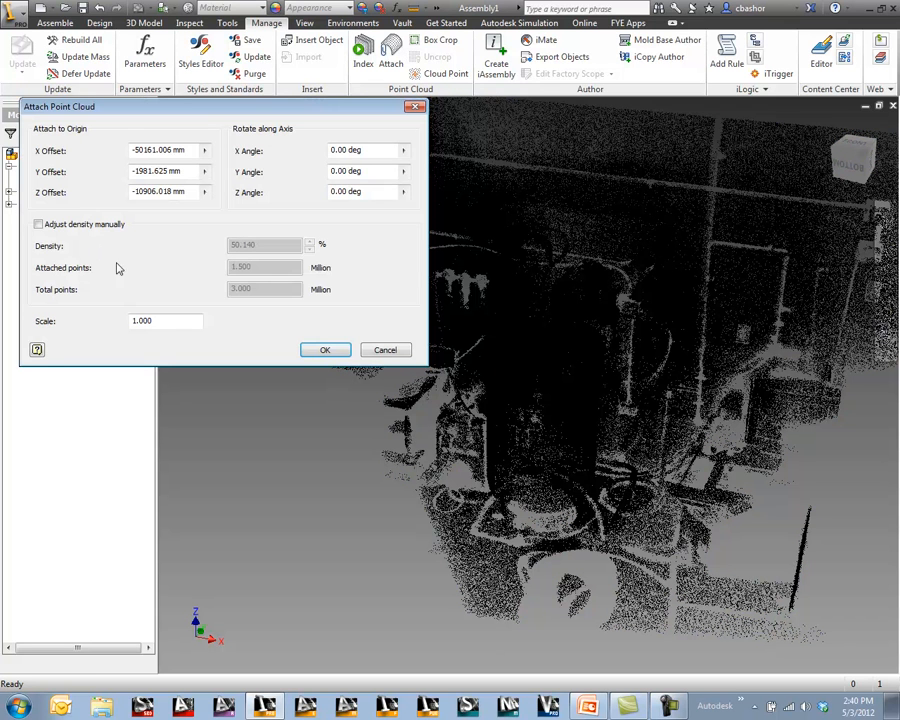
# Manually lower the point cloud density to 40 percent and apply it
pyautogui.click(38, 224)
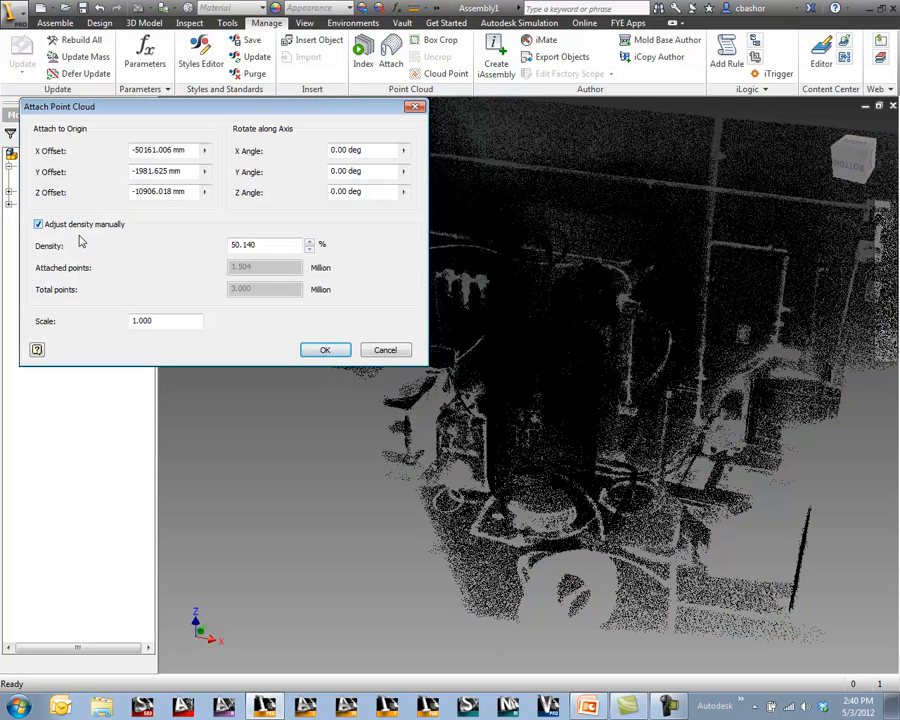
pyautogui.tripleClick(264, 244)
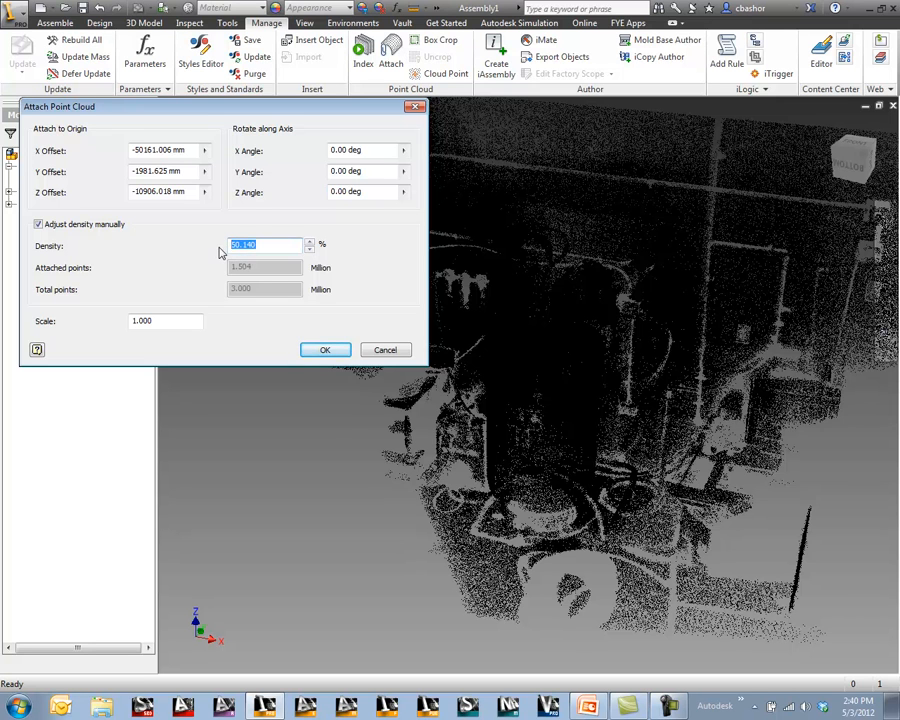
pyautogui.write('40')
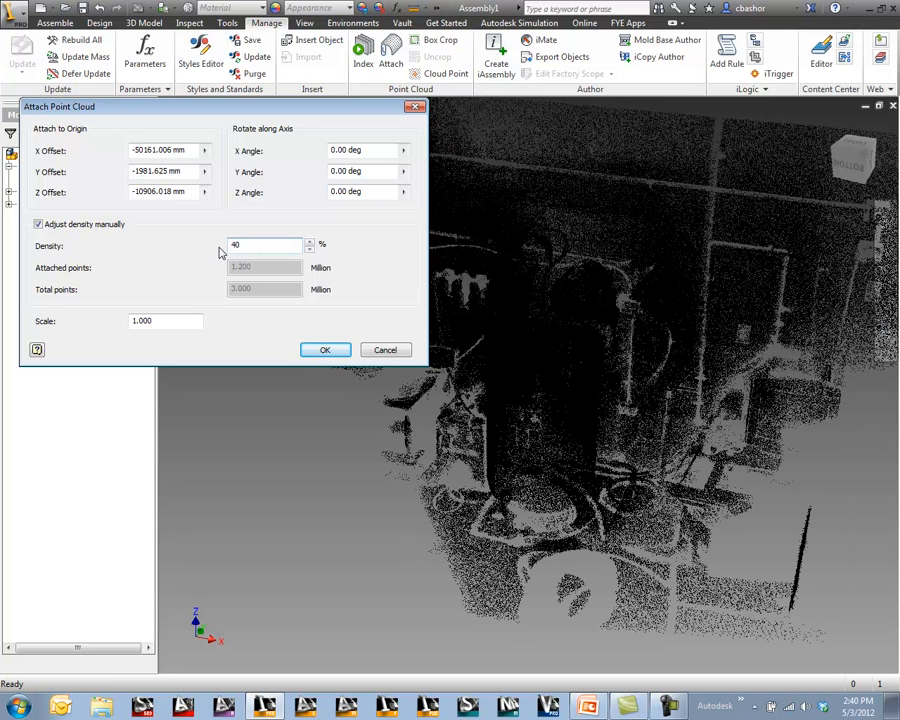
pyautogui.click(324, 350)
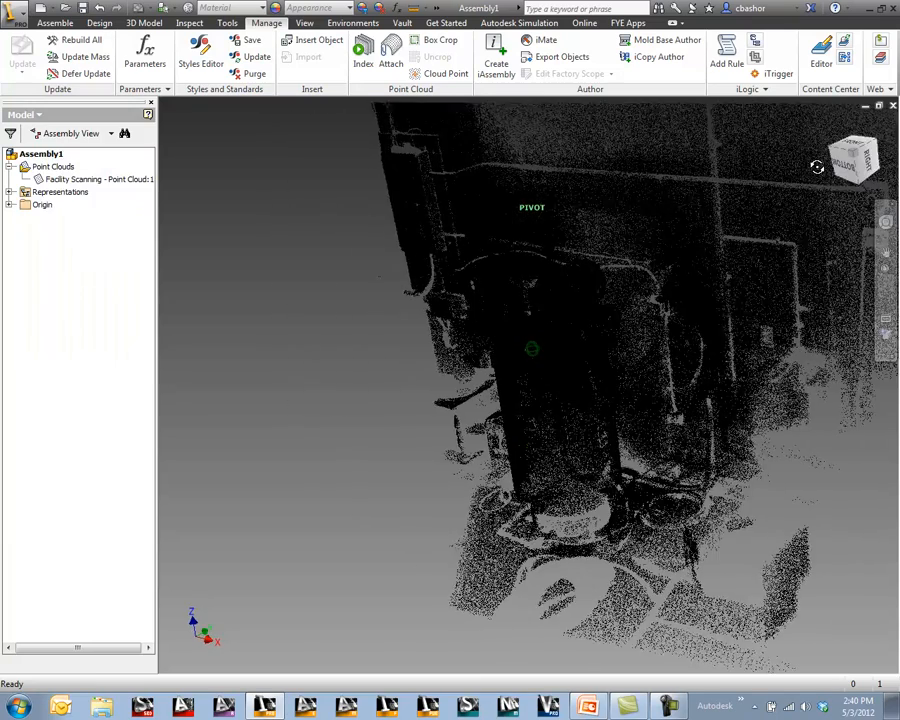
# Reattach the point cloud at density 20 and face the scan from the front
pyautogui.rightClick(76, 180)
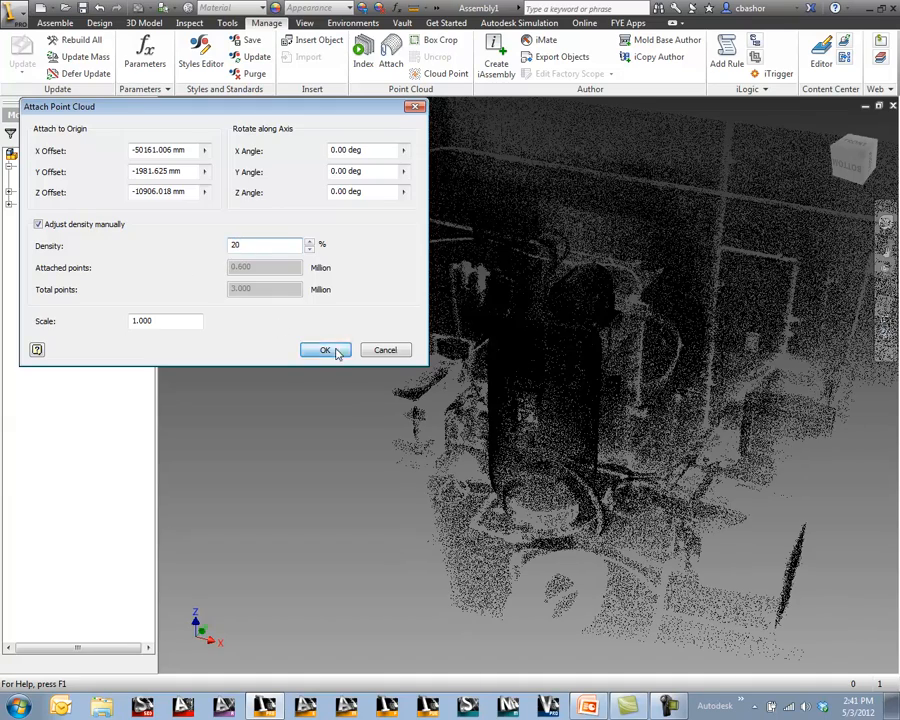
pyautogui.click(324, 350)
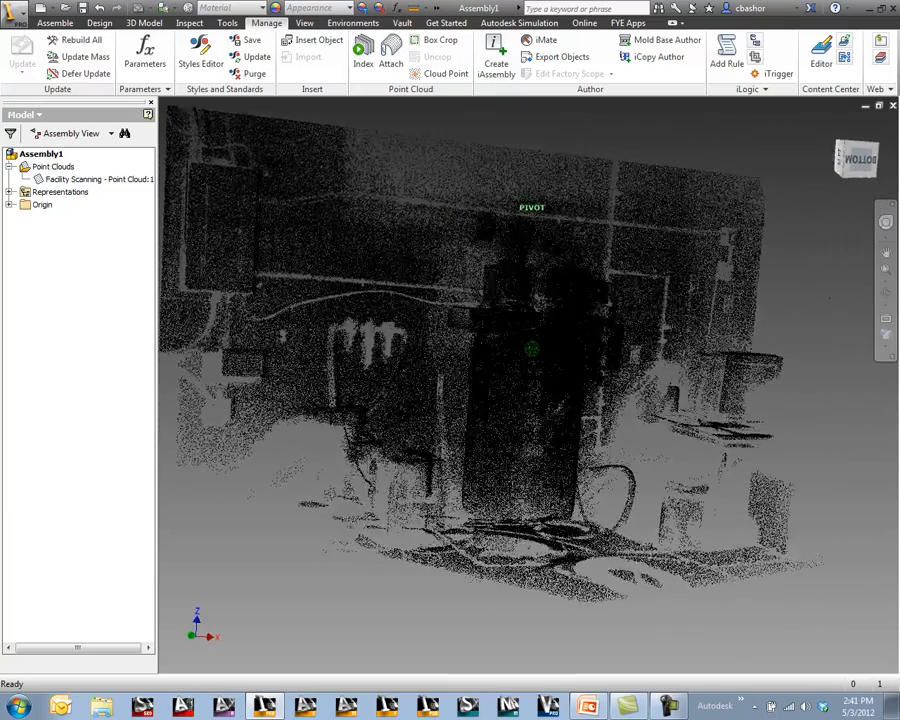
pyautogui.click(856, 156)
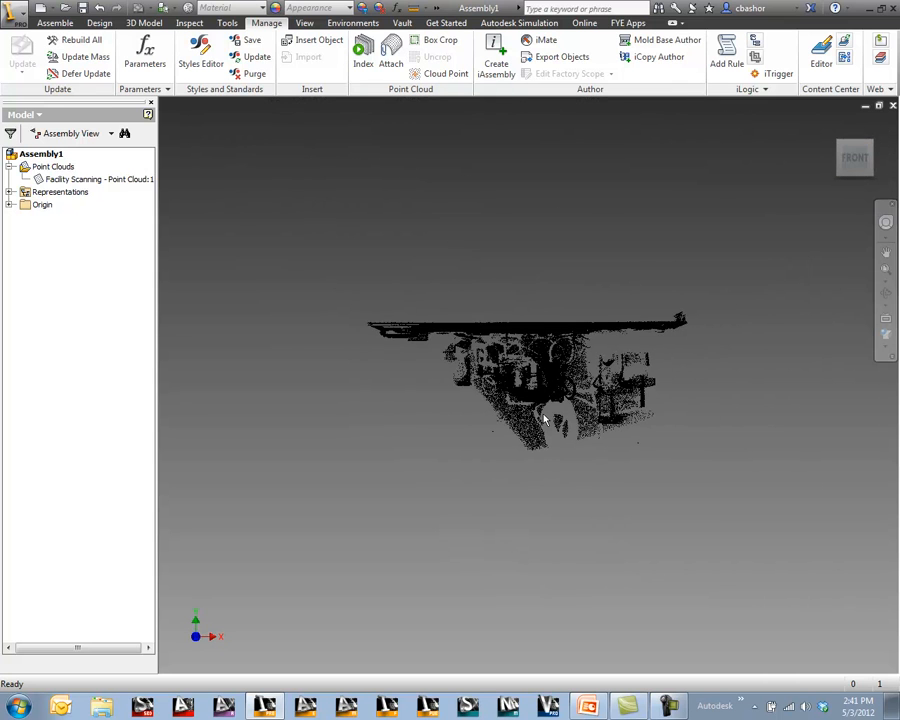
# Box-crop the point cloud to the region around the tall cylindrical tank
pyautogui.scroll(3)
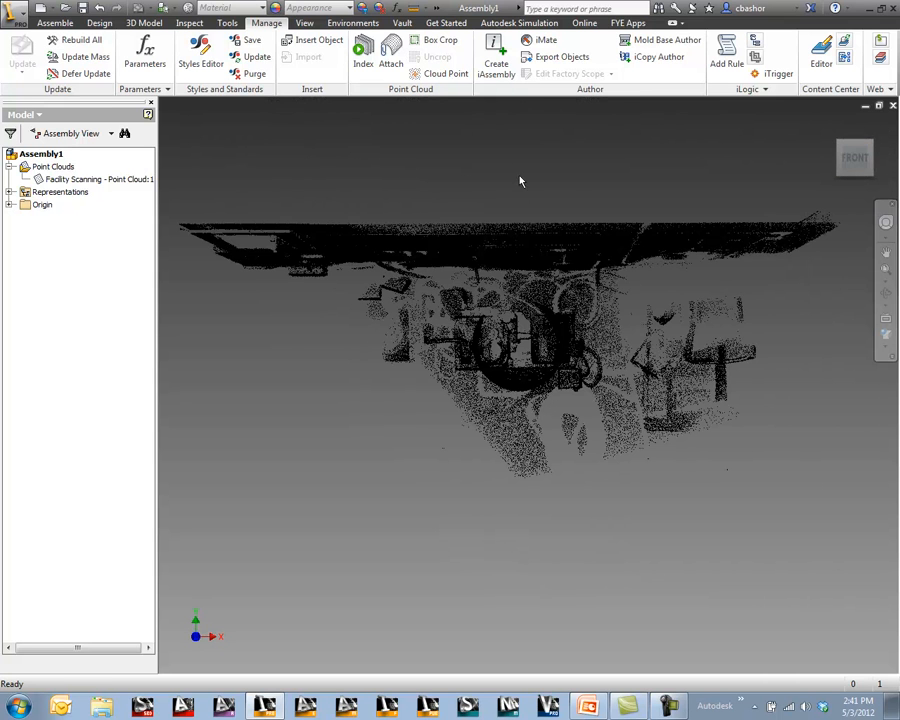
pyautogui.click(440, 40)
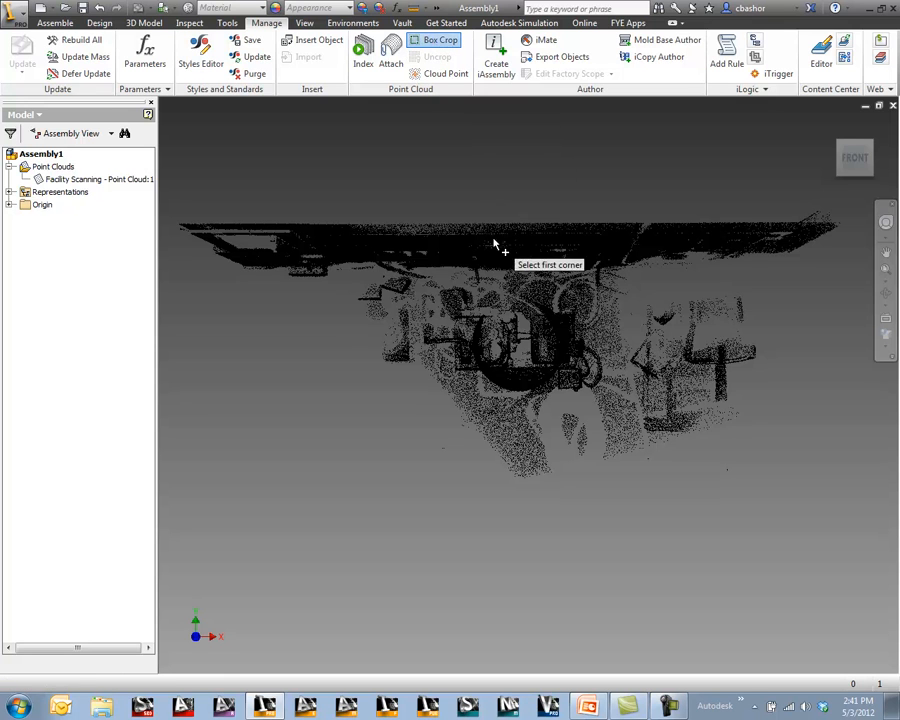
pyautogui.click(504, 250)
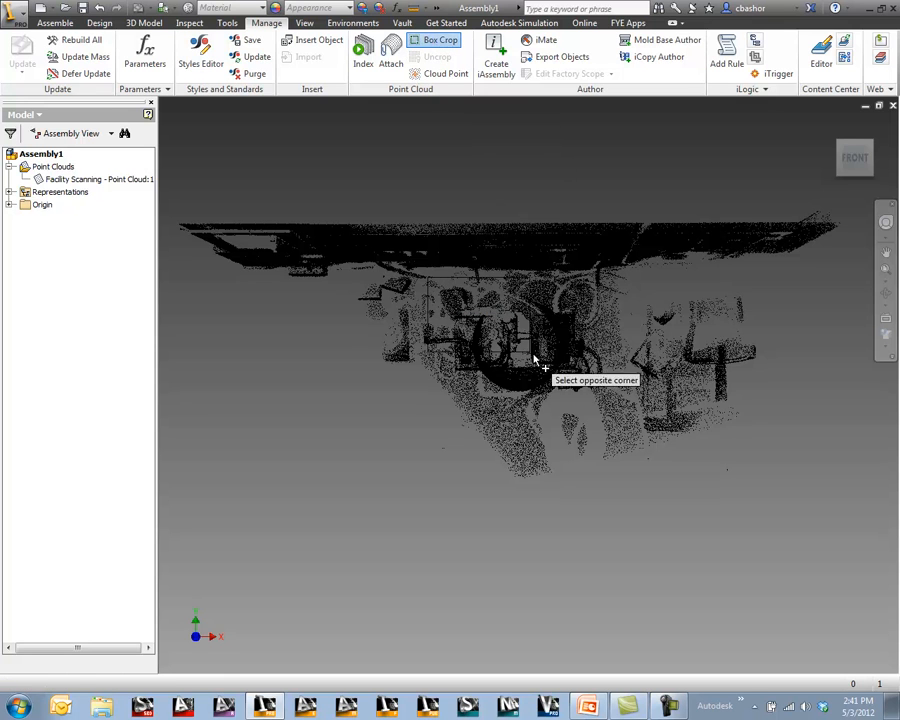
pyautogui.moveTo(540, 360); pyautogui.dragTo(624, 420)
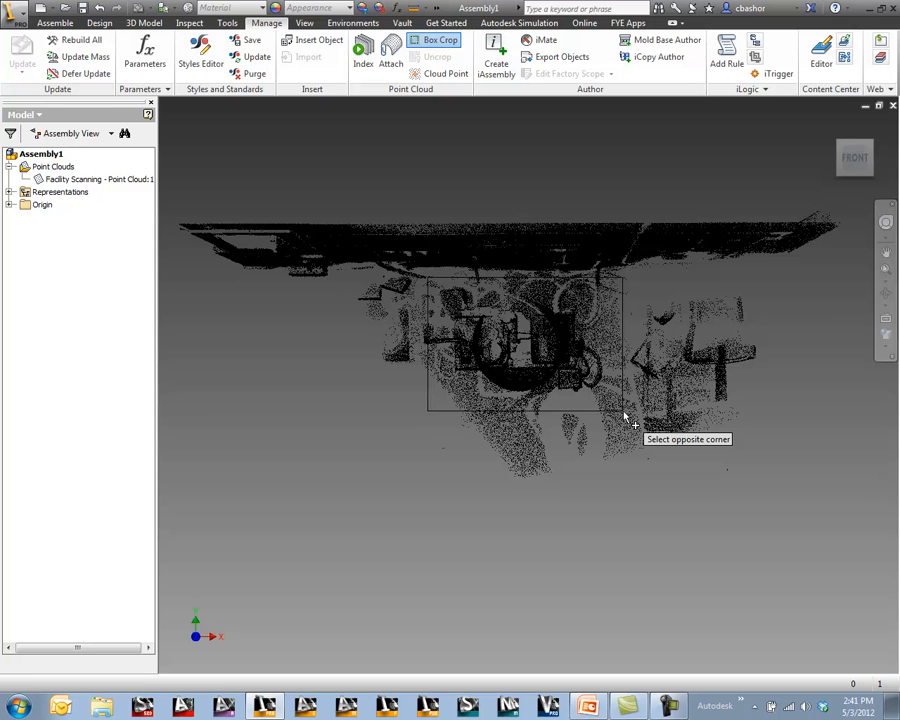
pyautogui.moveTo(628, 420)
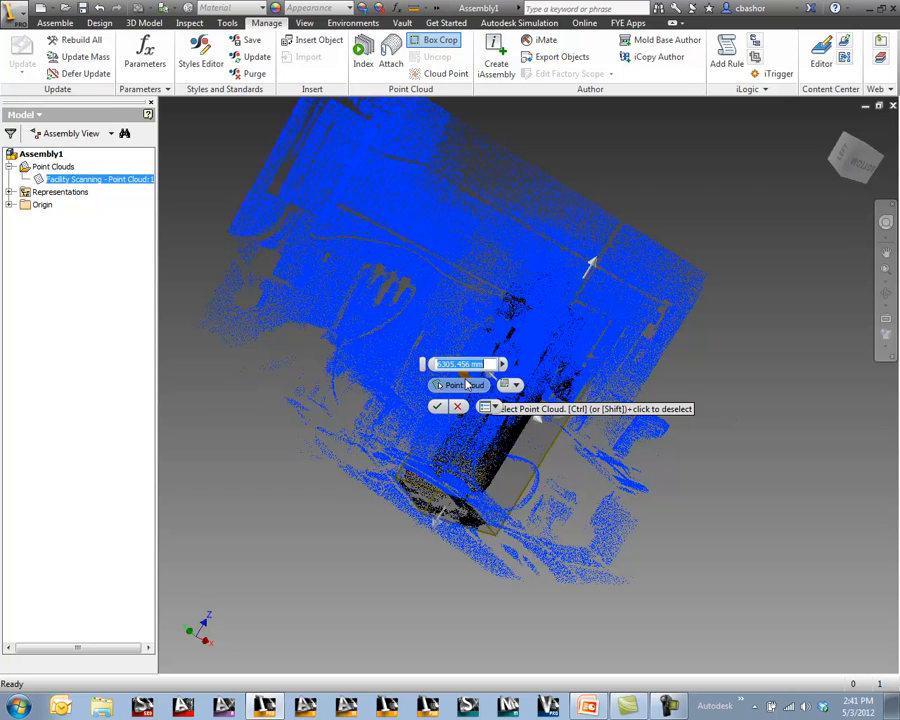
pyautogui.click(436, 406)
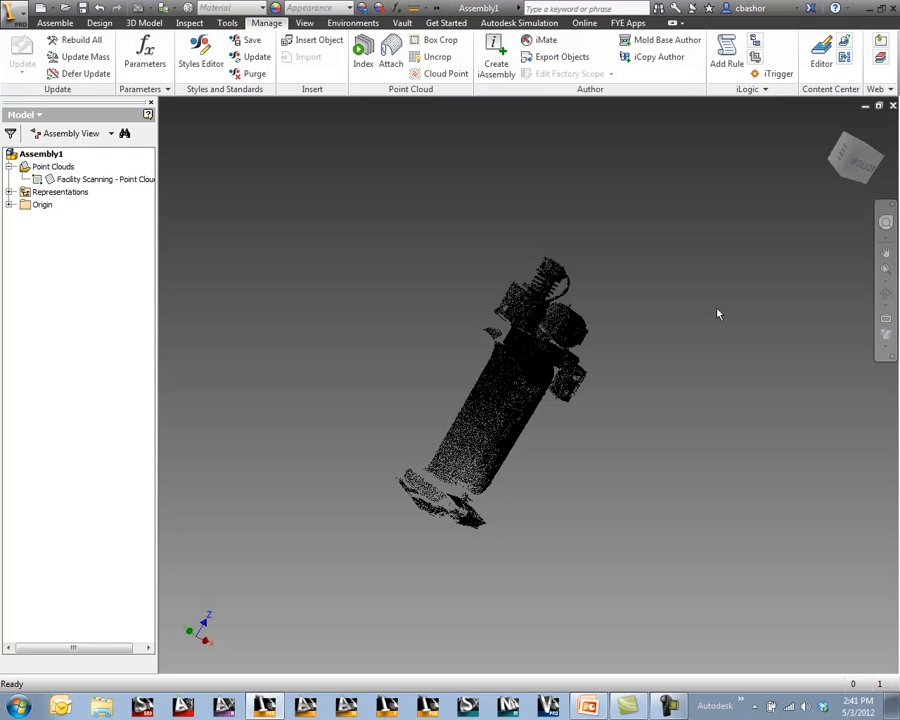
pyautogui.moveTo(864, 172)
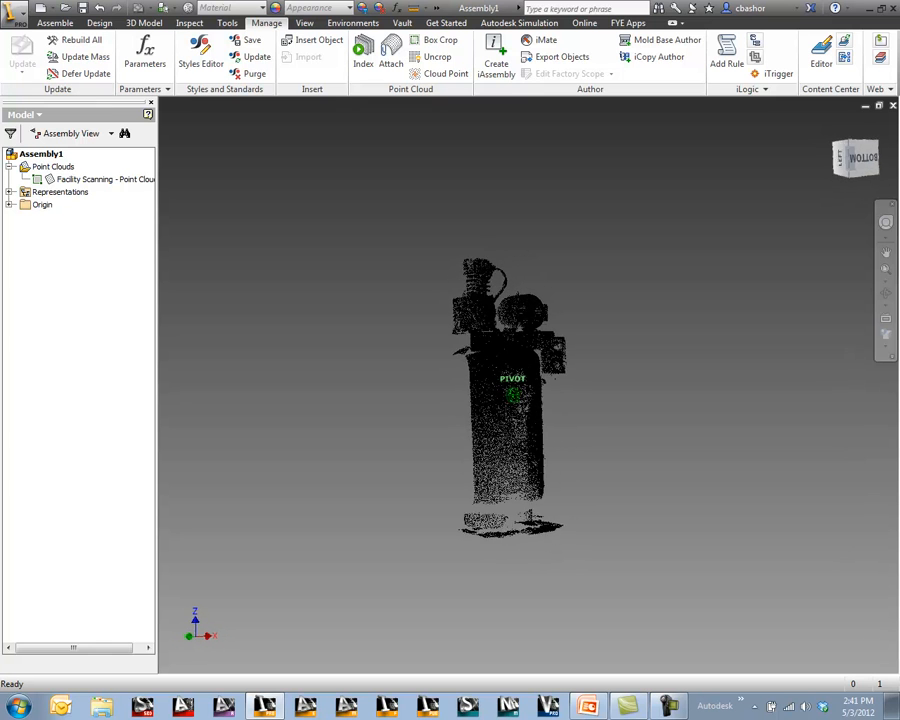
# From a side view, box-crop again so only the tank remains, then return to the front view
pyautogui.click(436, 56)
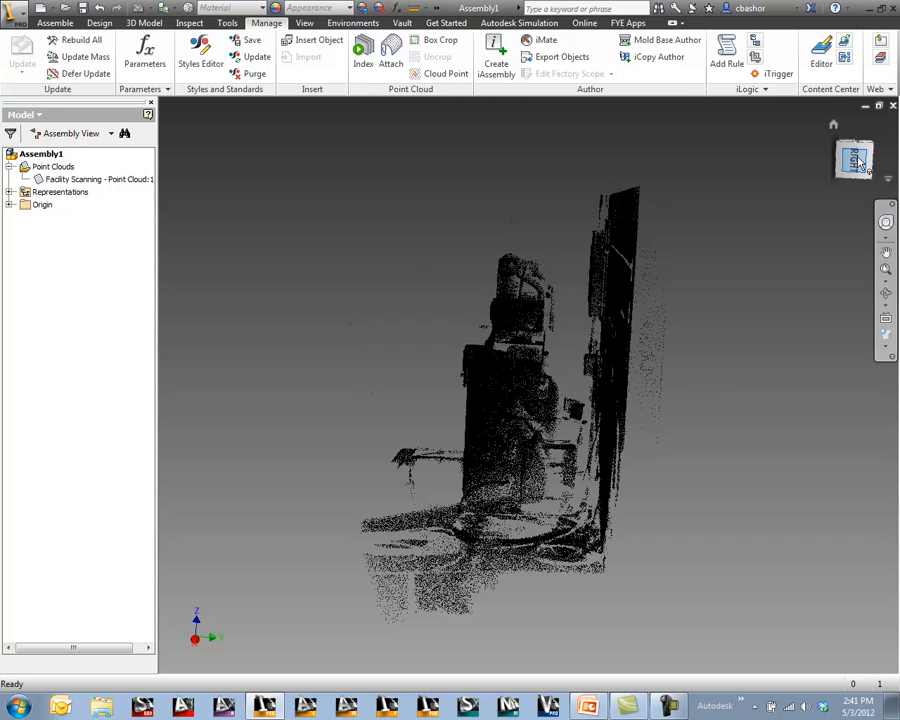
pyautogui.click(390, 50)
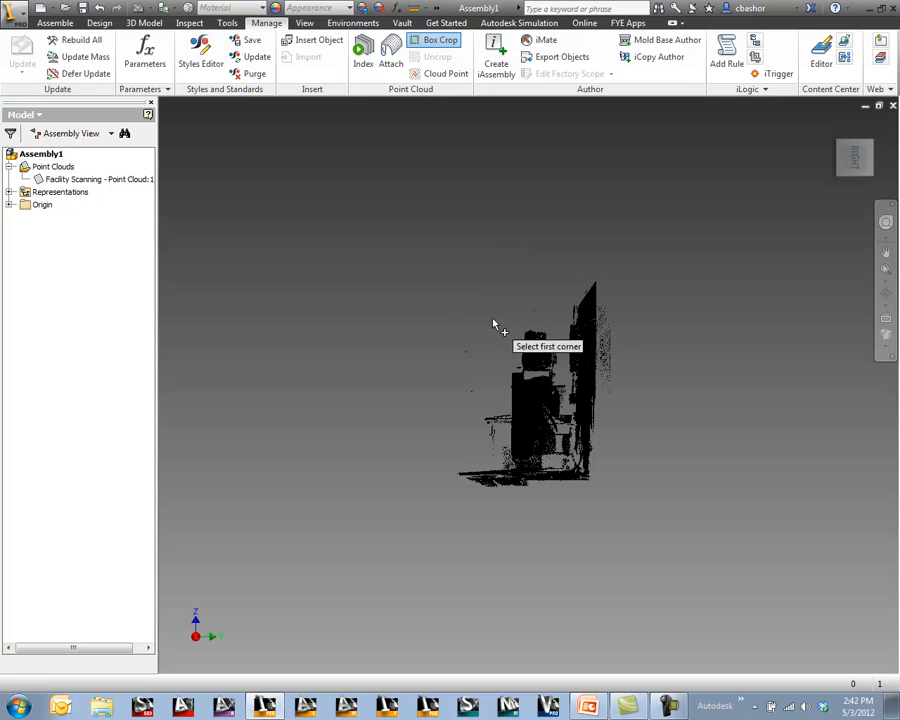
pyautogui.click(492, 322)
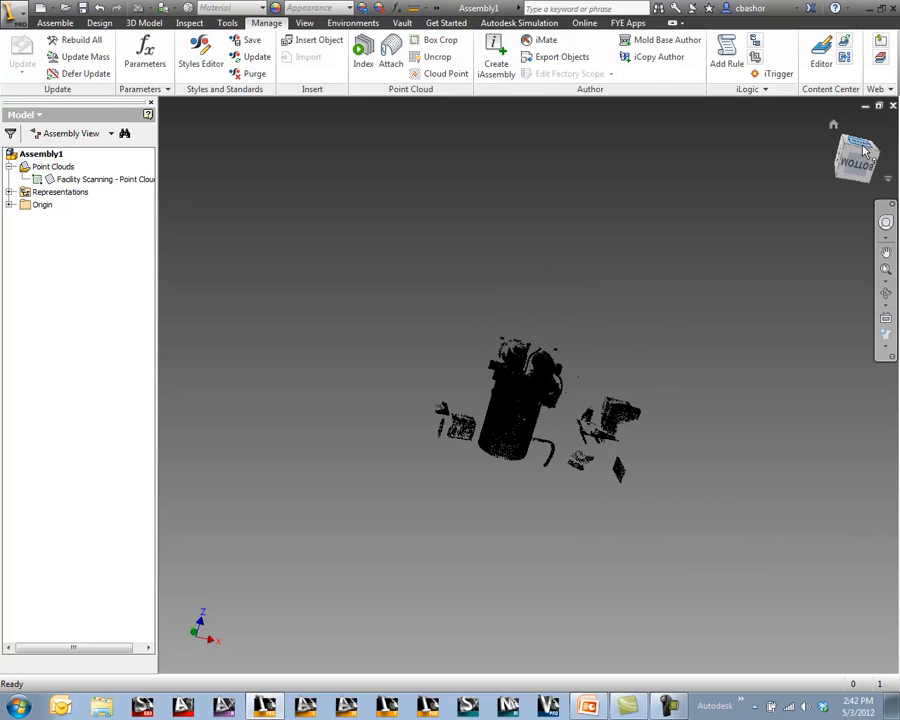
pyautogui.click(856, 156)
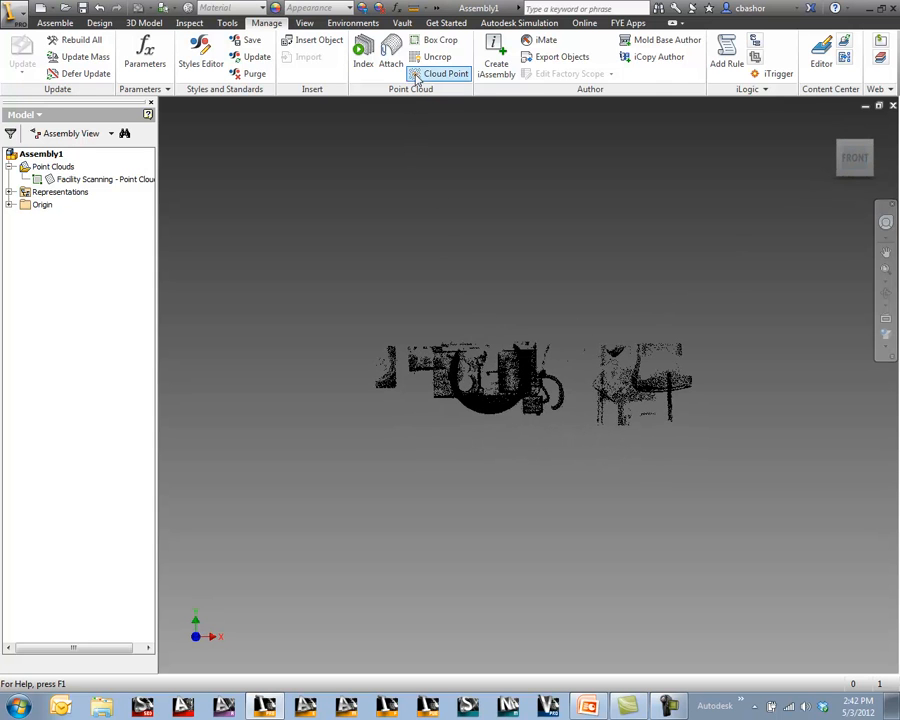
pyautogui.click(436, 56)
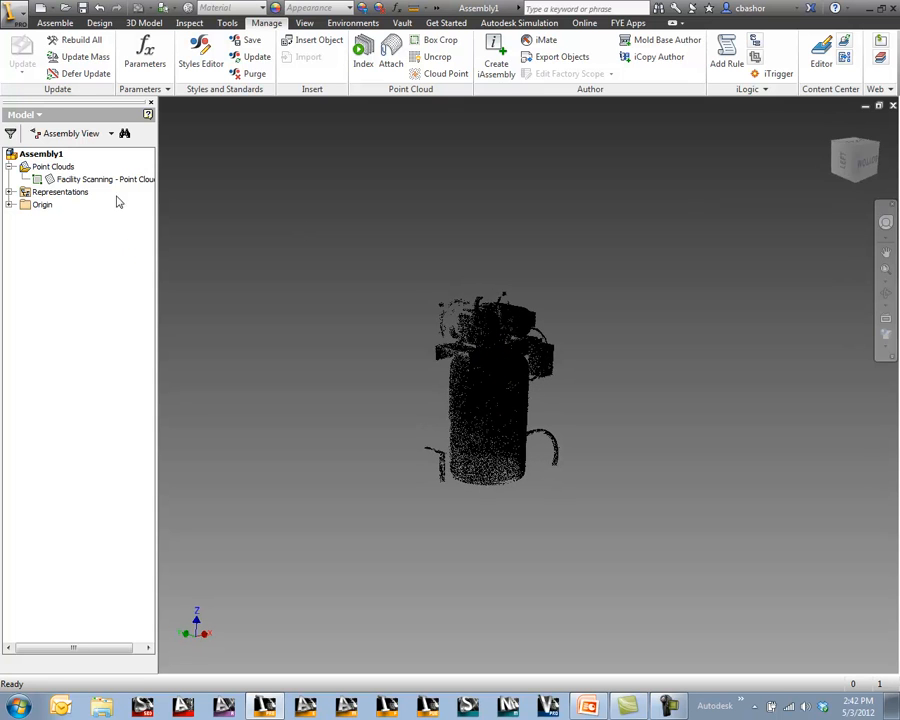
# Start the position measuring tool on the tank point cloud
pyautogui.rightClick(96, 180)
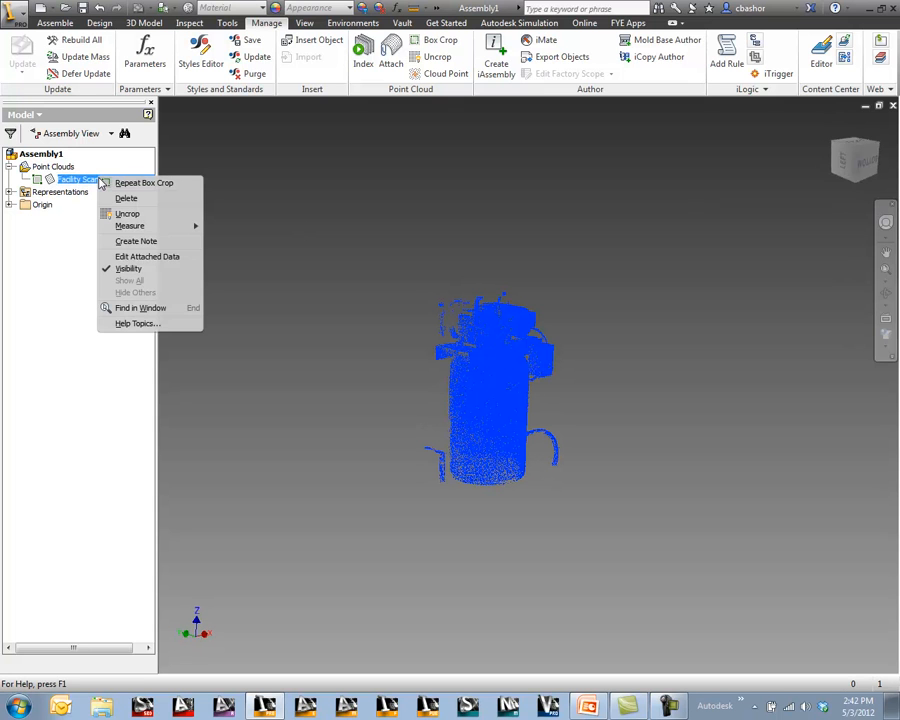
pyautogui.click(128, 212)
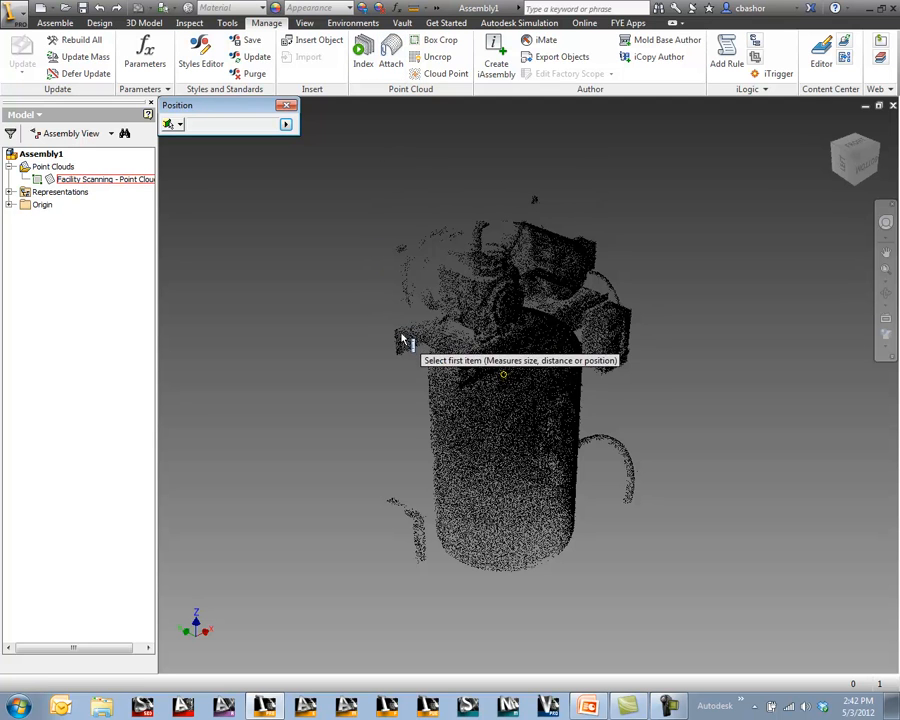
pyautogui.moveTo(456, 408)
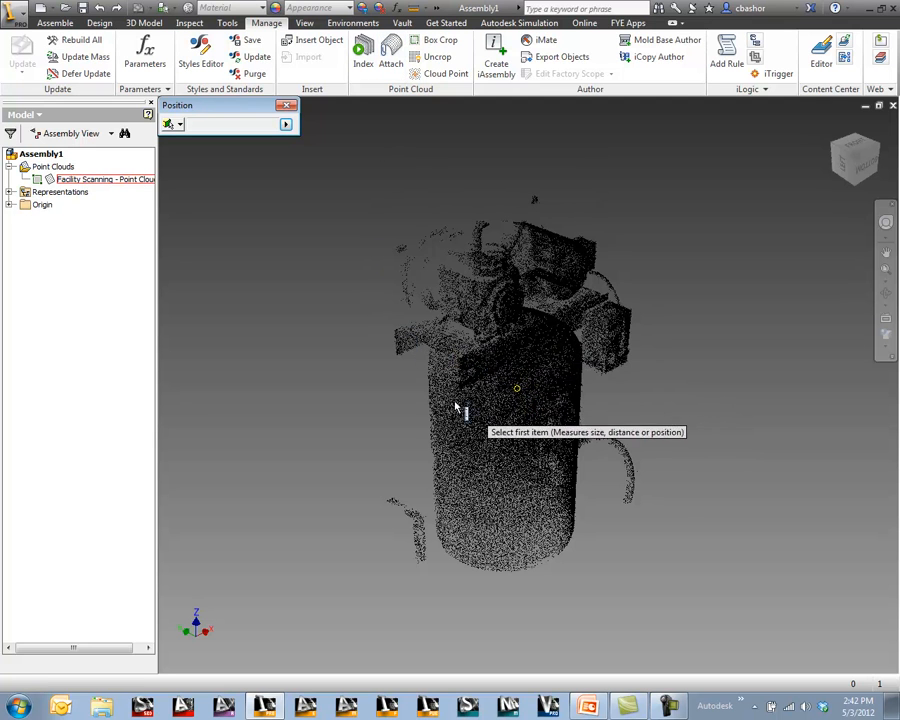
pyautogui.moveTo(500, 430)
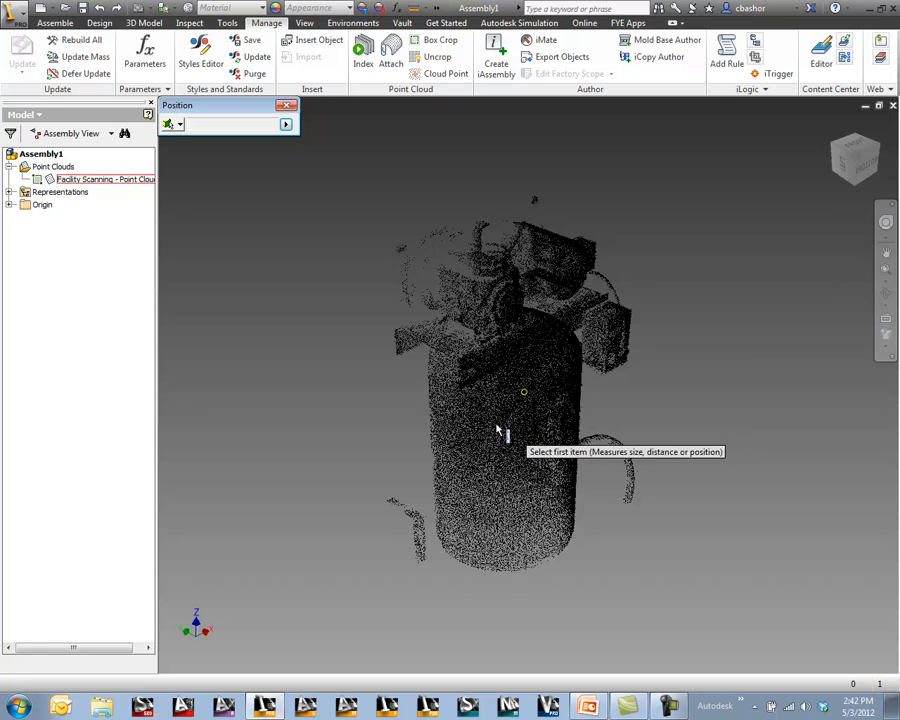
pyautogui.moveTo(538, 408)
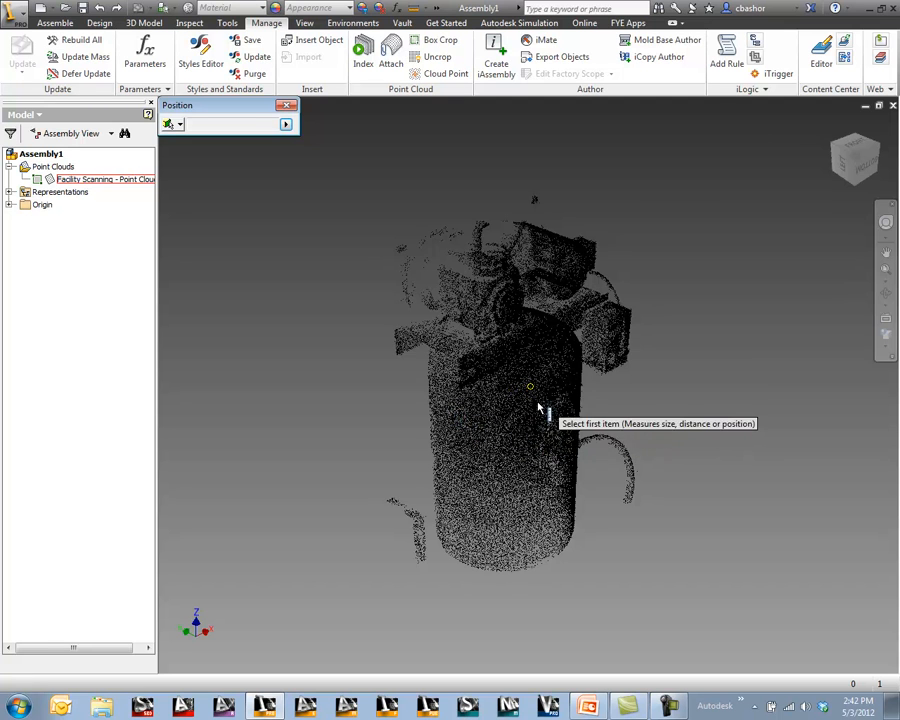
# Reset the view to Home and pick a measurement point near the top of the tank
pyautogui.rightClick(856, 160)
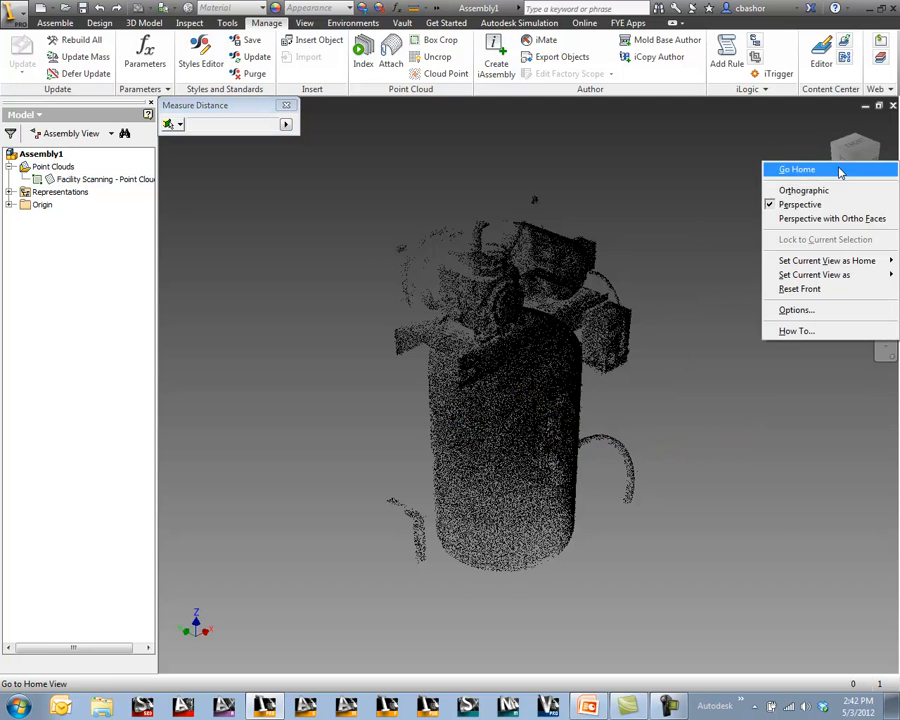
pyautogui.click(796, 168)
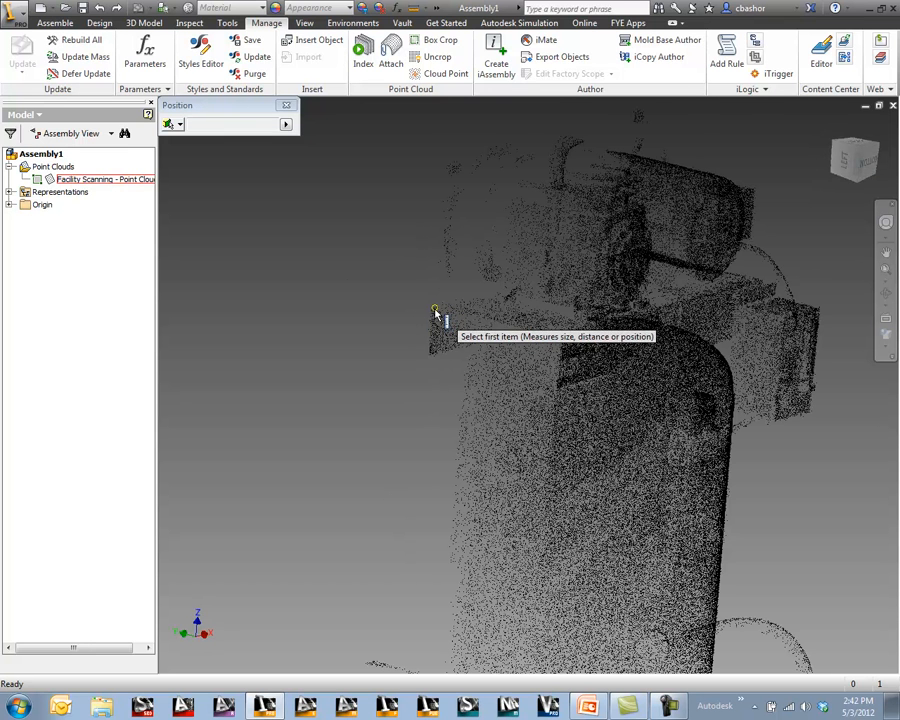
pyautogui.click(436, 310)
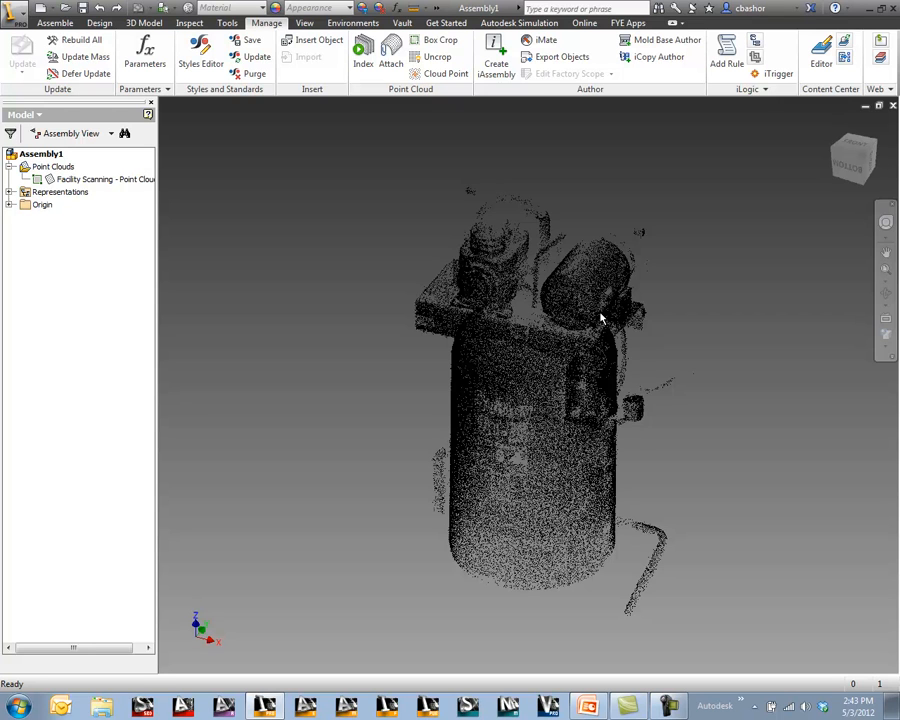
pyautogui.moveTo(588, 284)
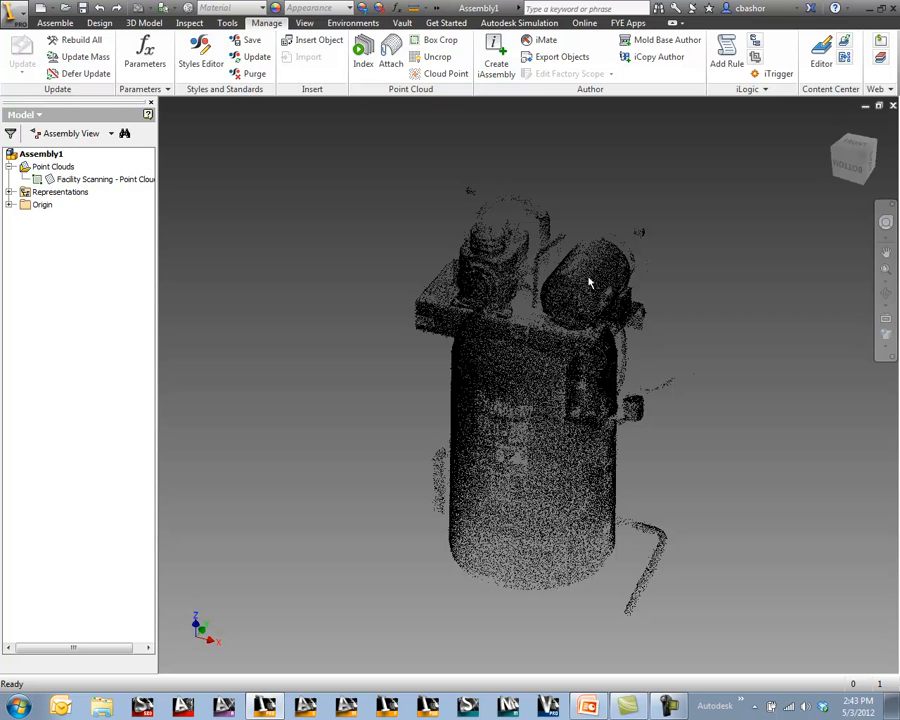
# Place Work Point1 on the side of the tank scan using the Cloud Point command
pyautogui.click(444, 72)
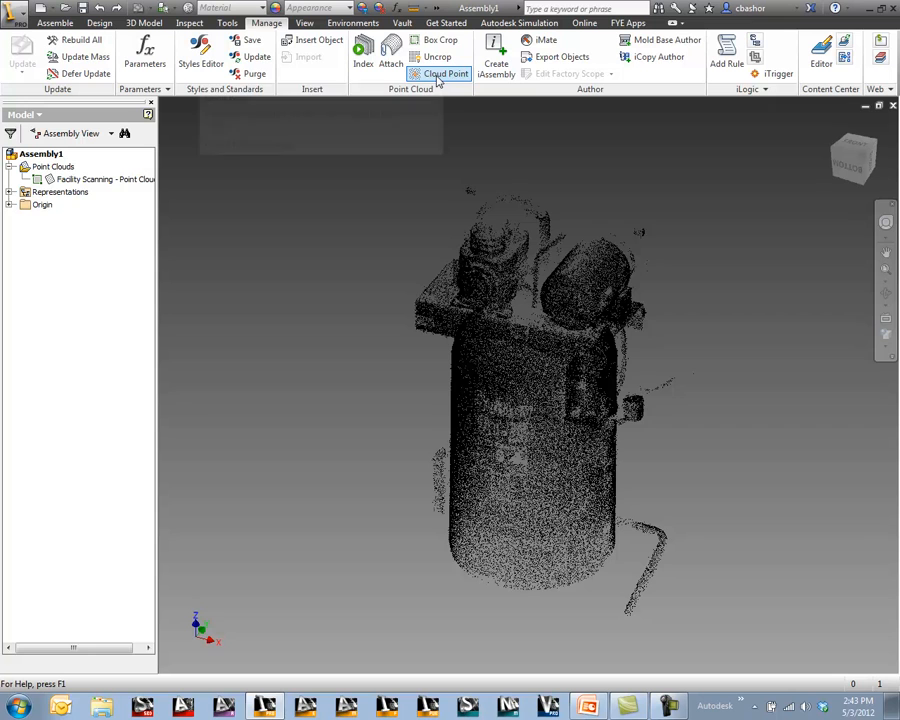
pyautogui.moveTo(442, 74)
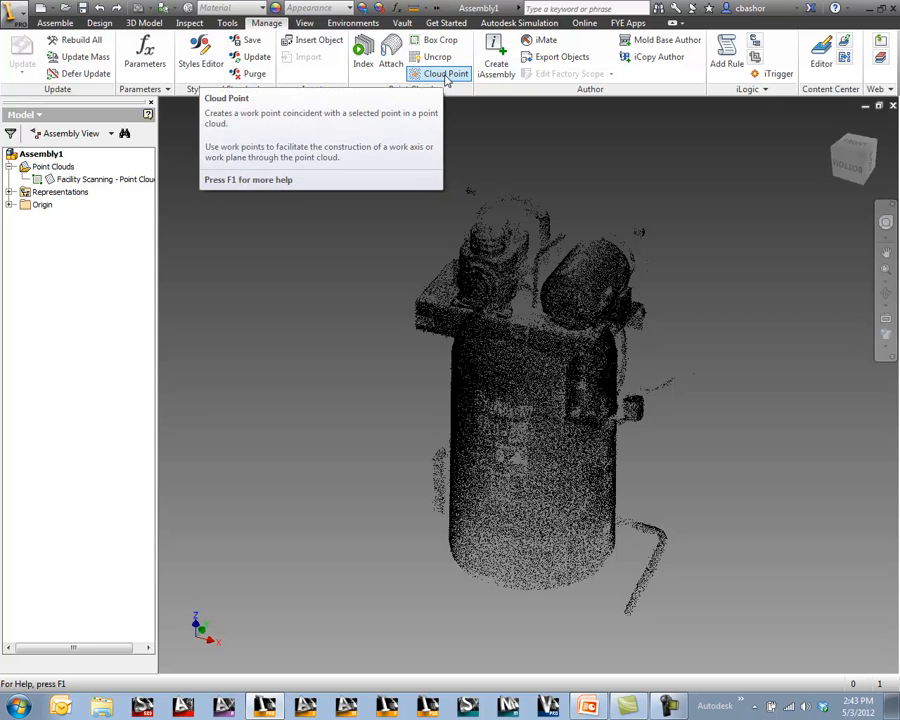
pyautogui.click(442, 74)
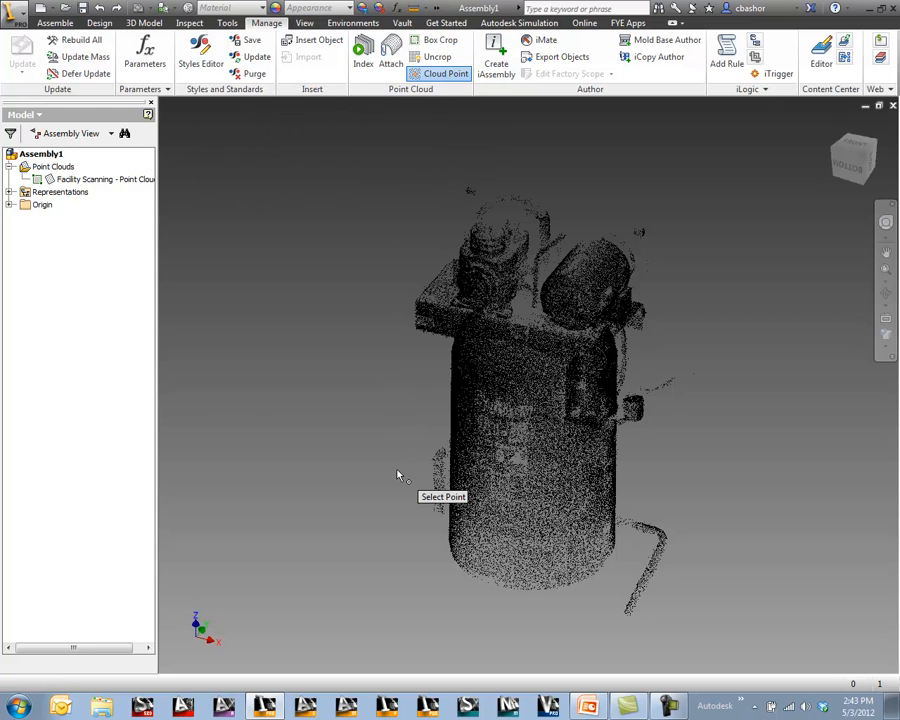
pyautogui.click(436, 458)
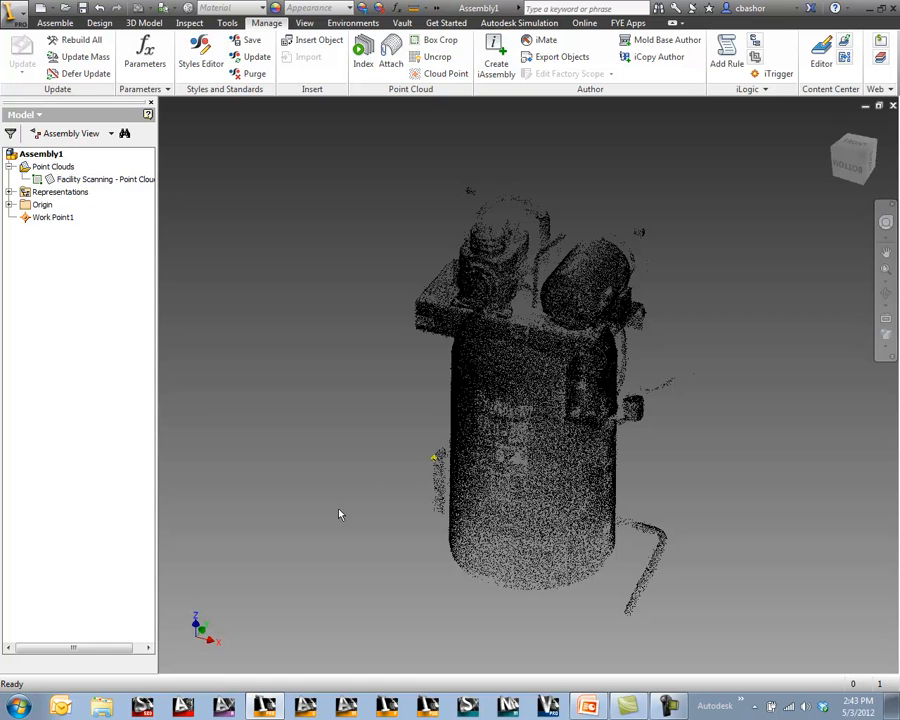